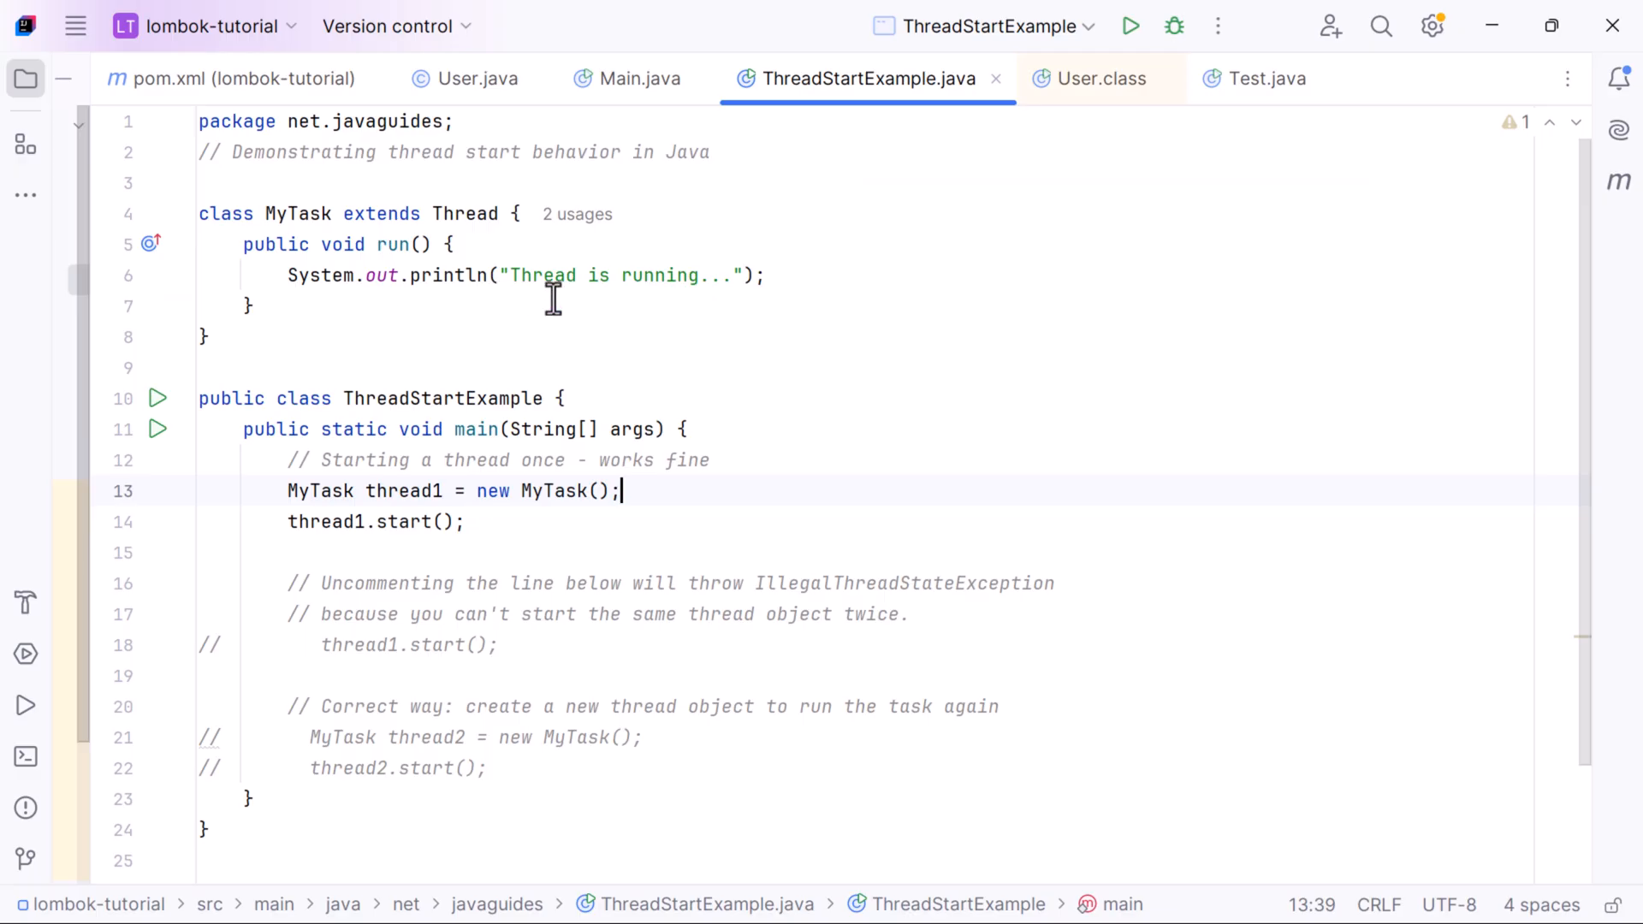
# - Run ThreadStartExample once, then uncomment the duplicate thread1.start() call on line 18
pyautogui.doubleClick(462, 214)
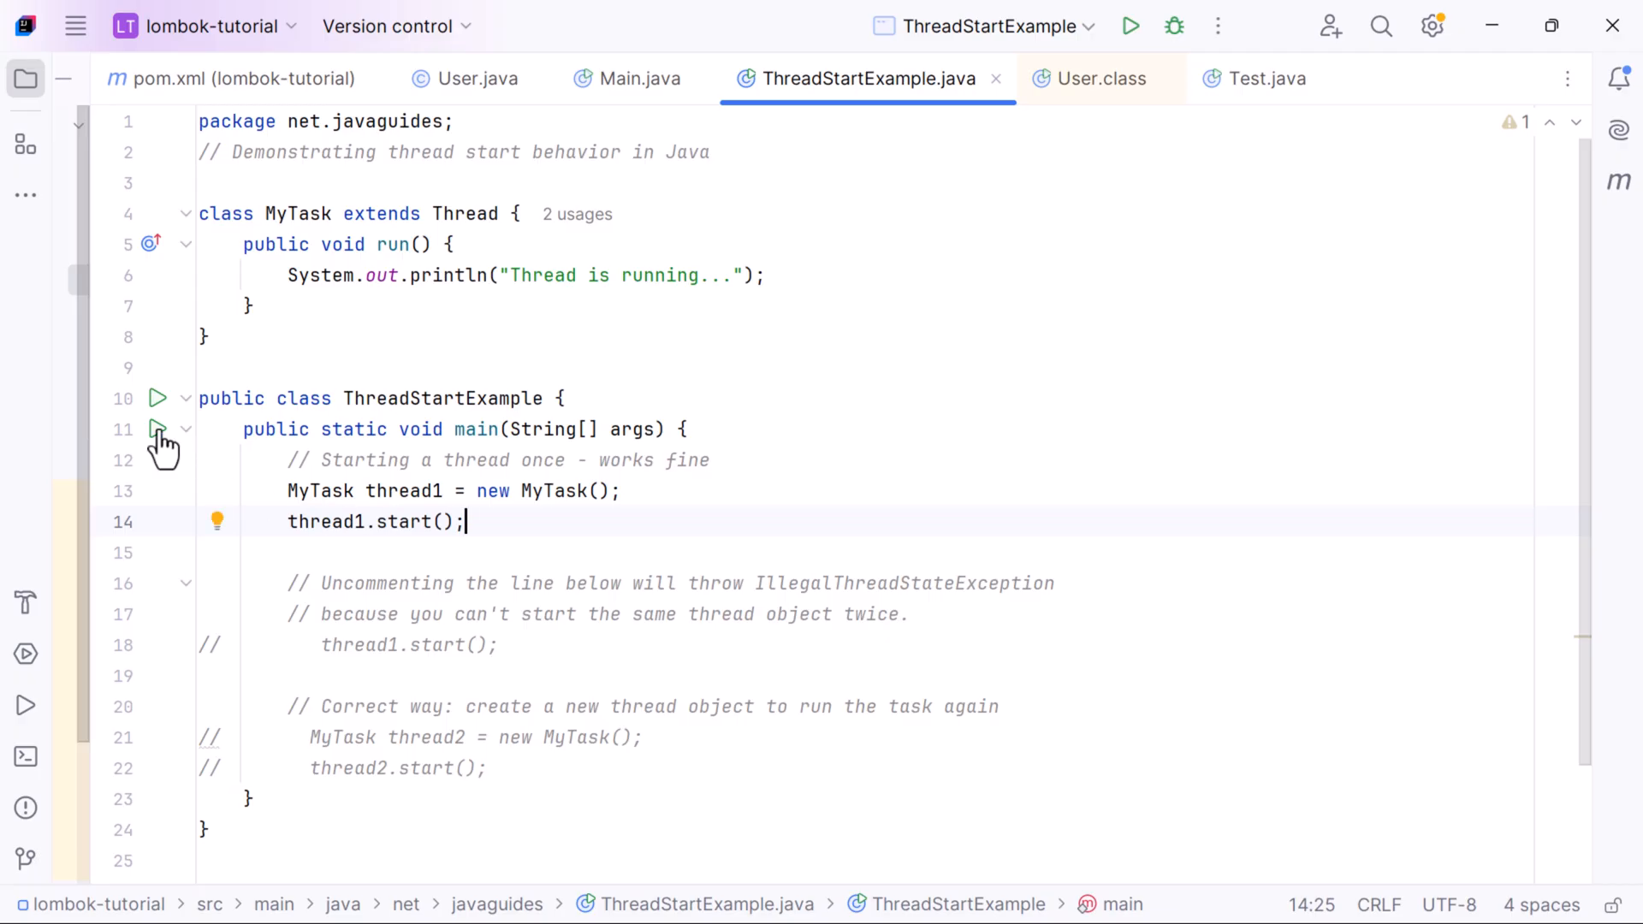
pyautogui.click(1129, 26)
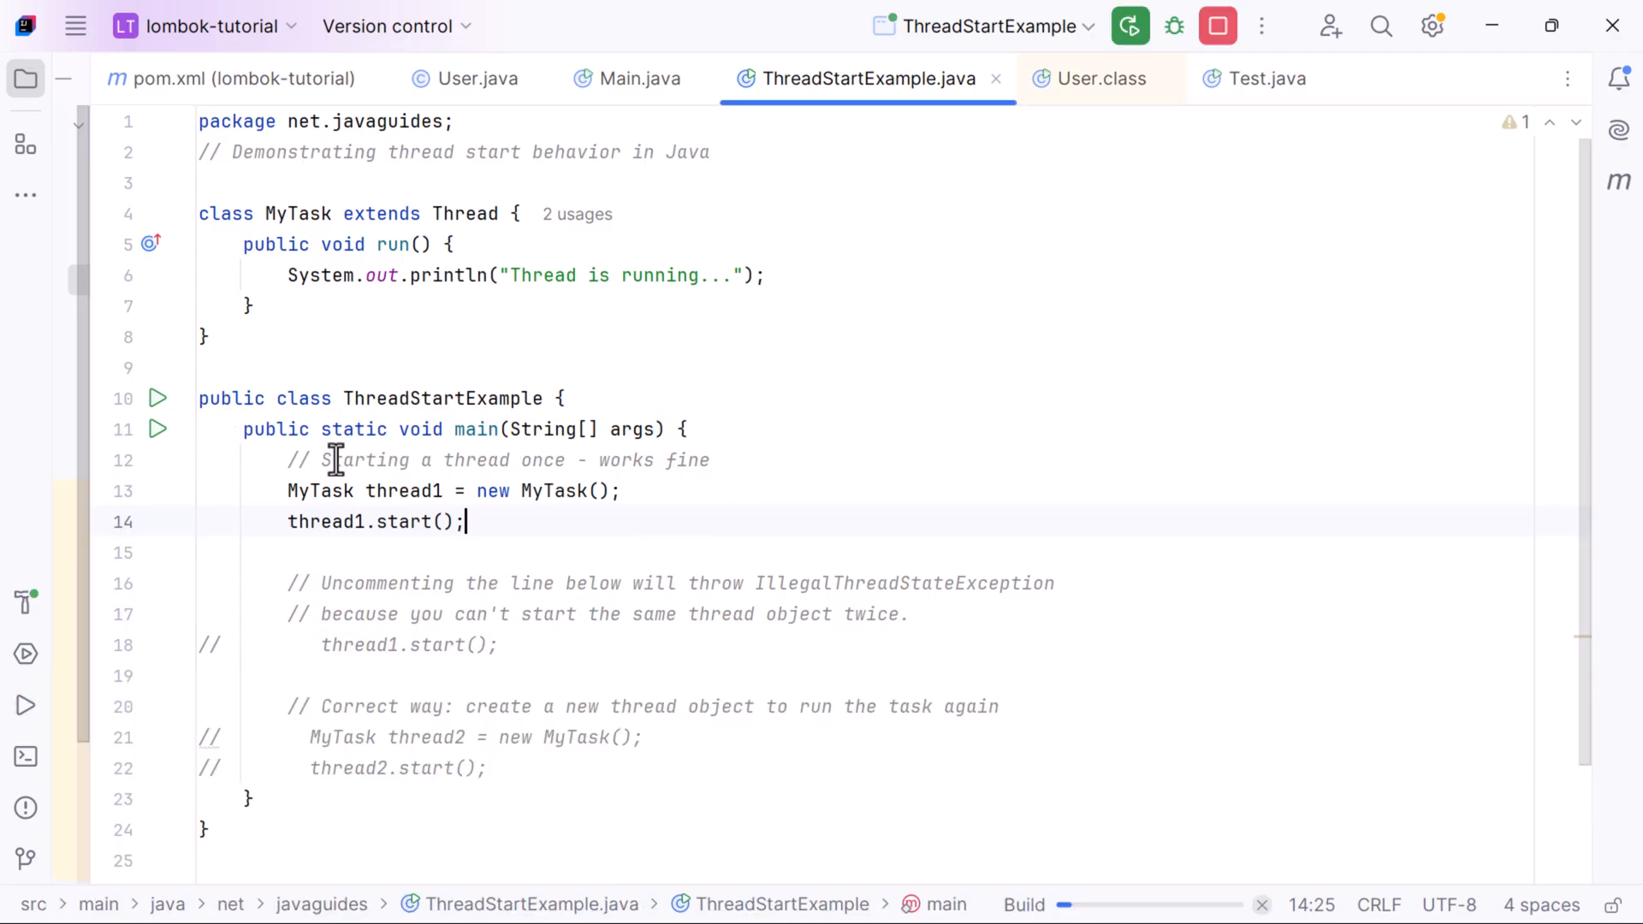
pyautogui.click(1129, 25)
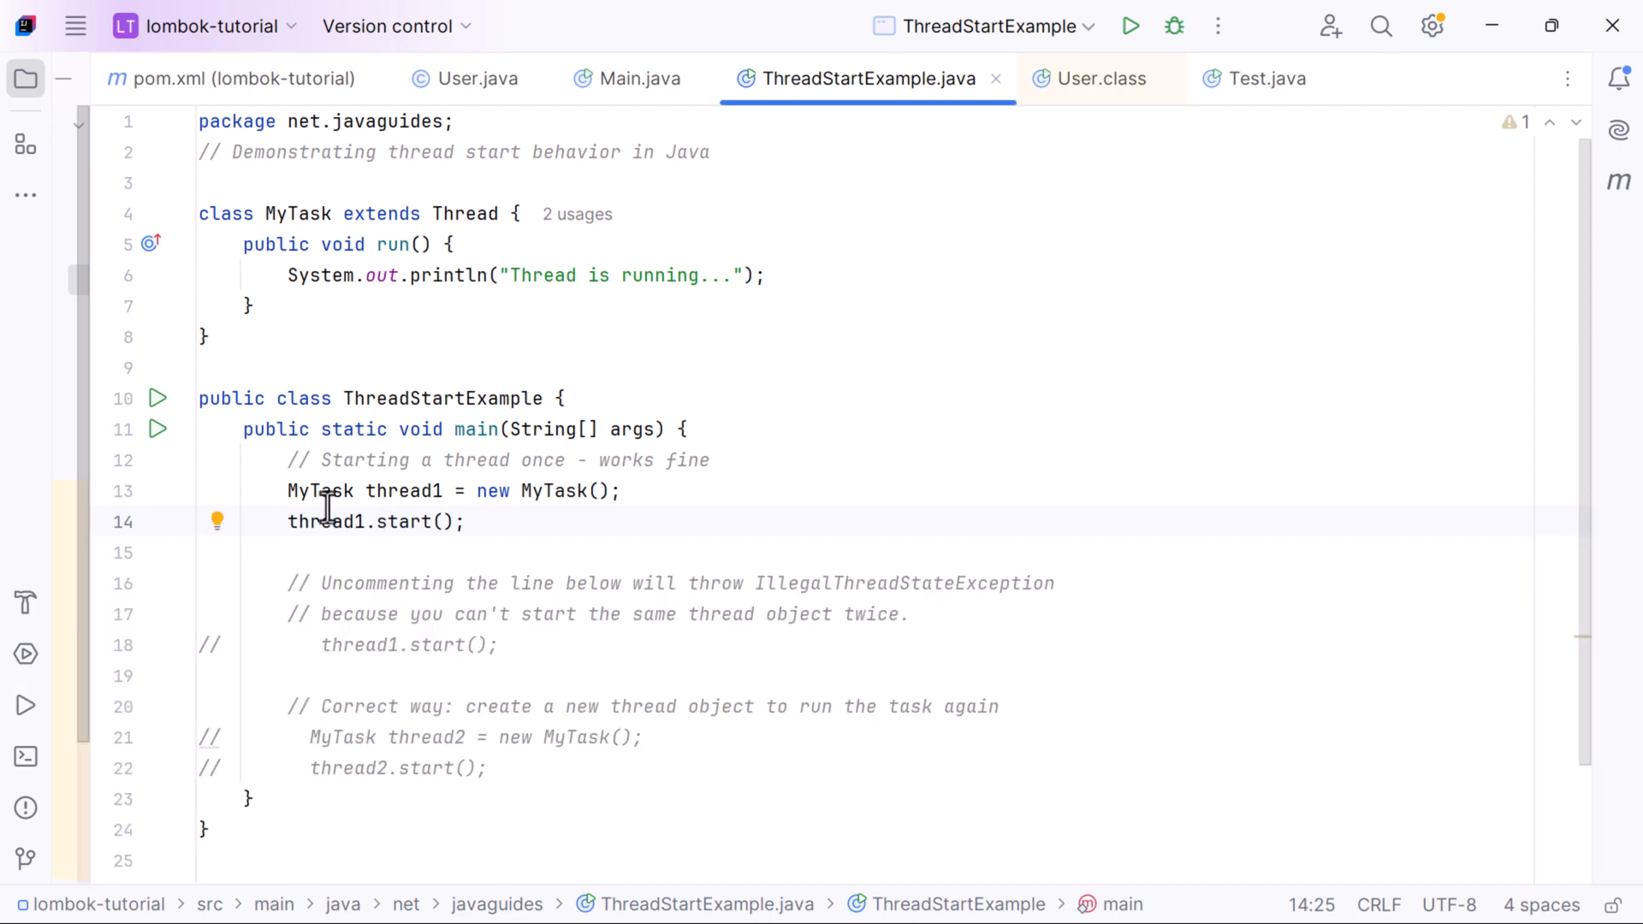
pyautogui.doubleClick(411, 522)
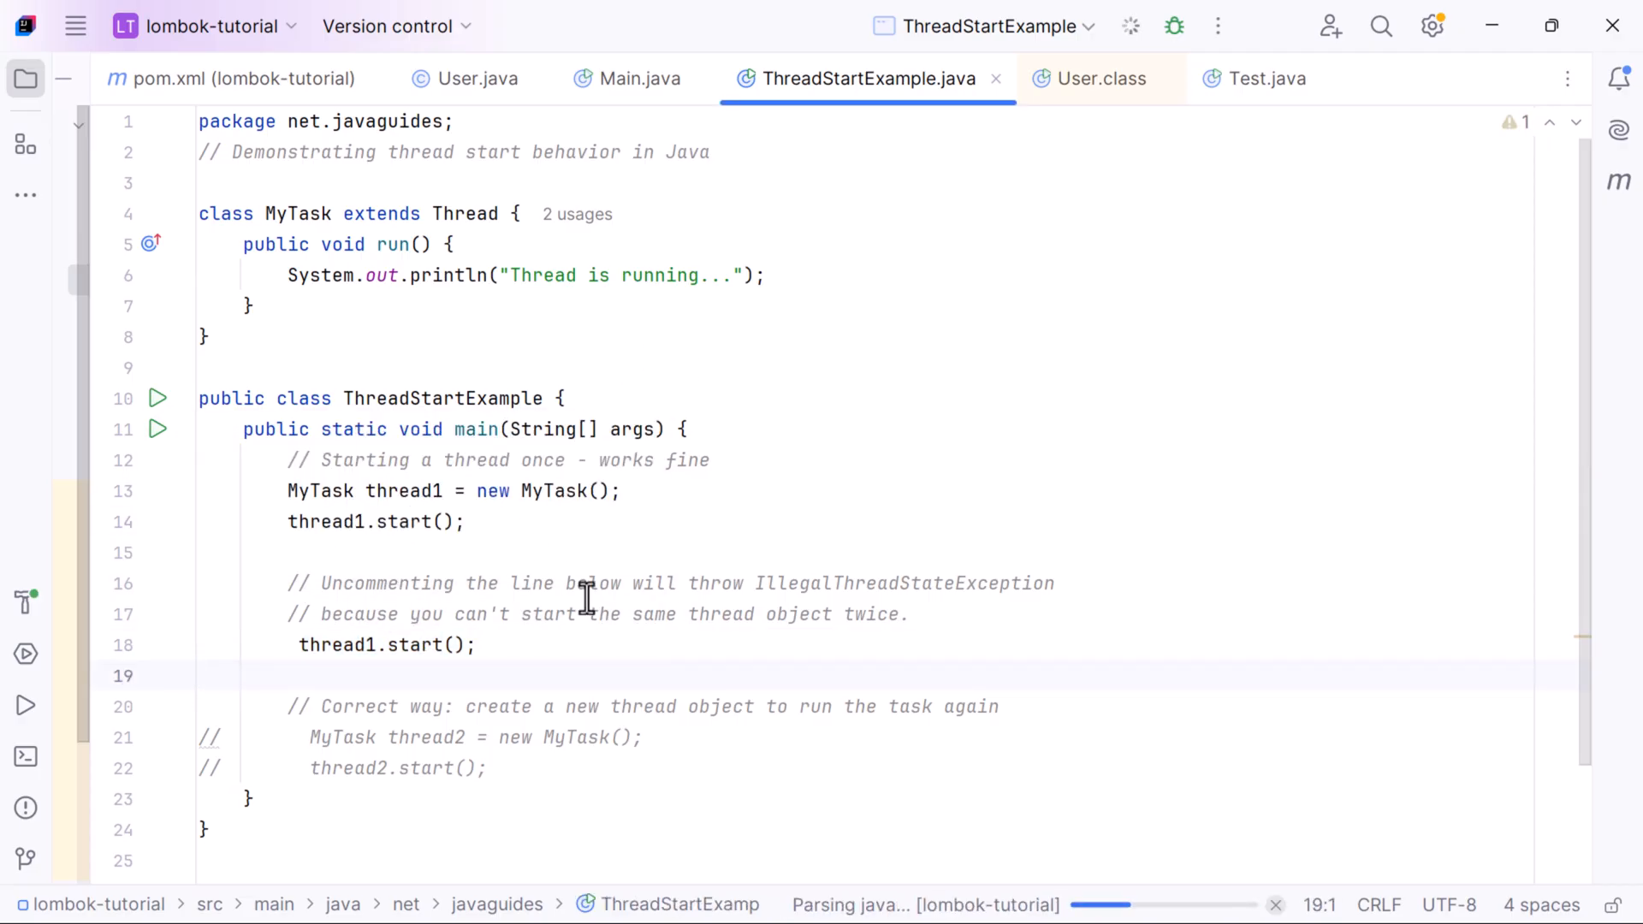
pyautogui.moveTo(445, 578)
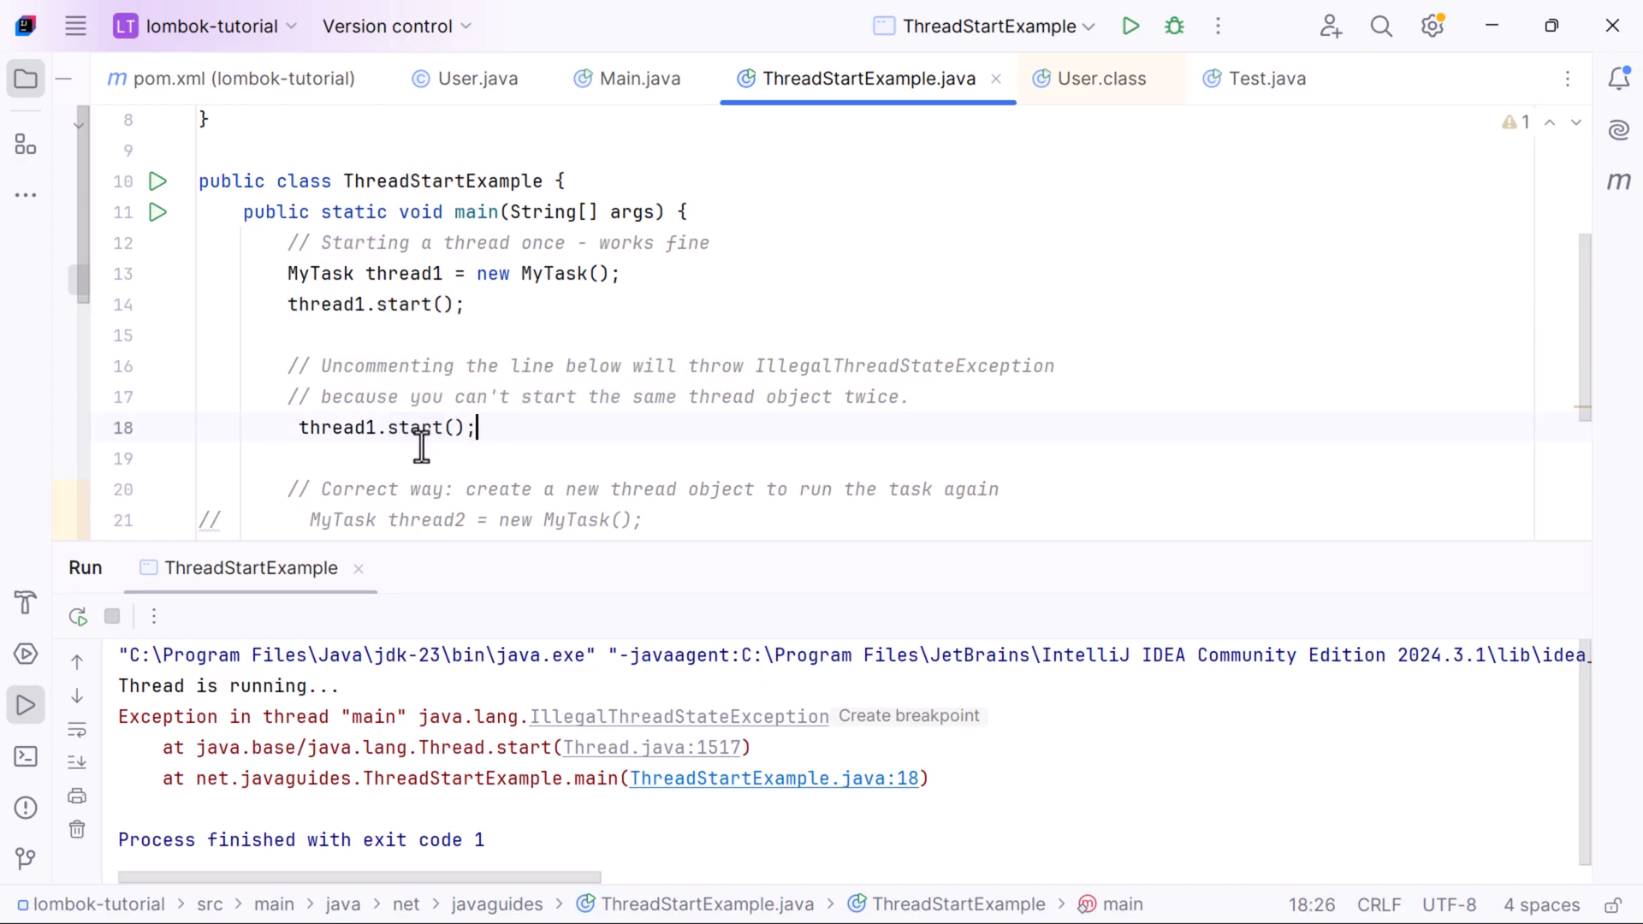
pyautogui.moveTo(1092, 483)
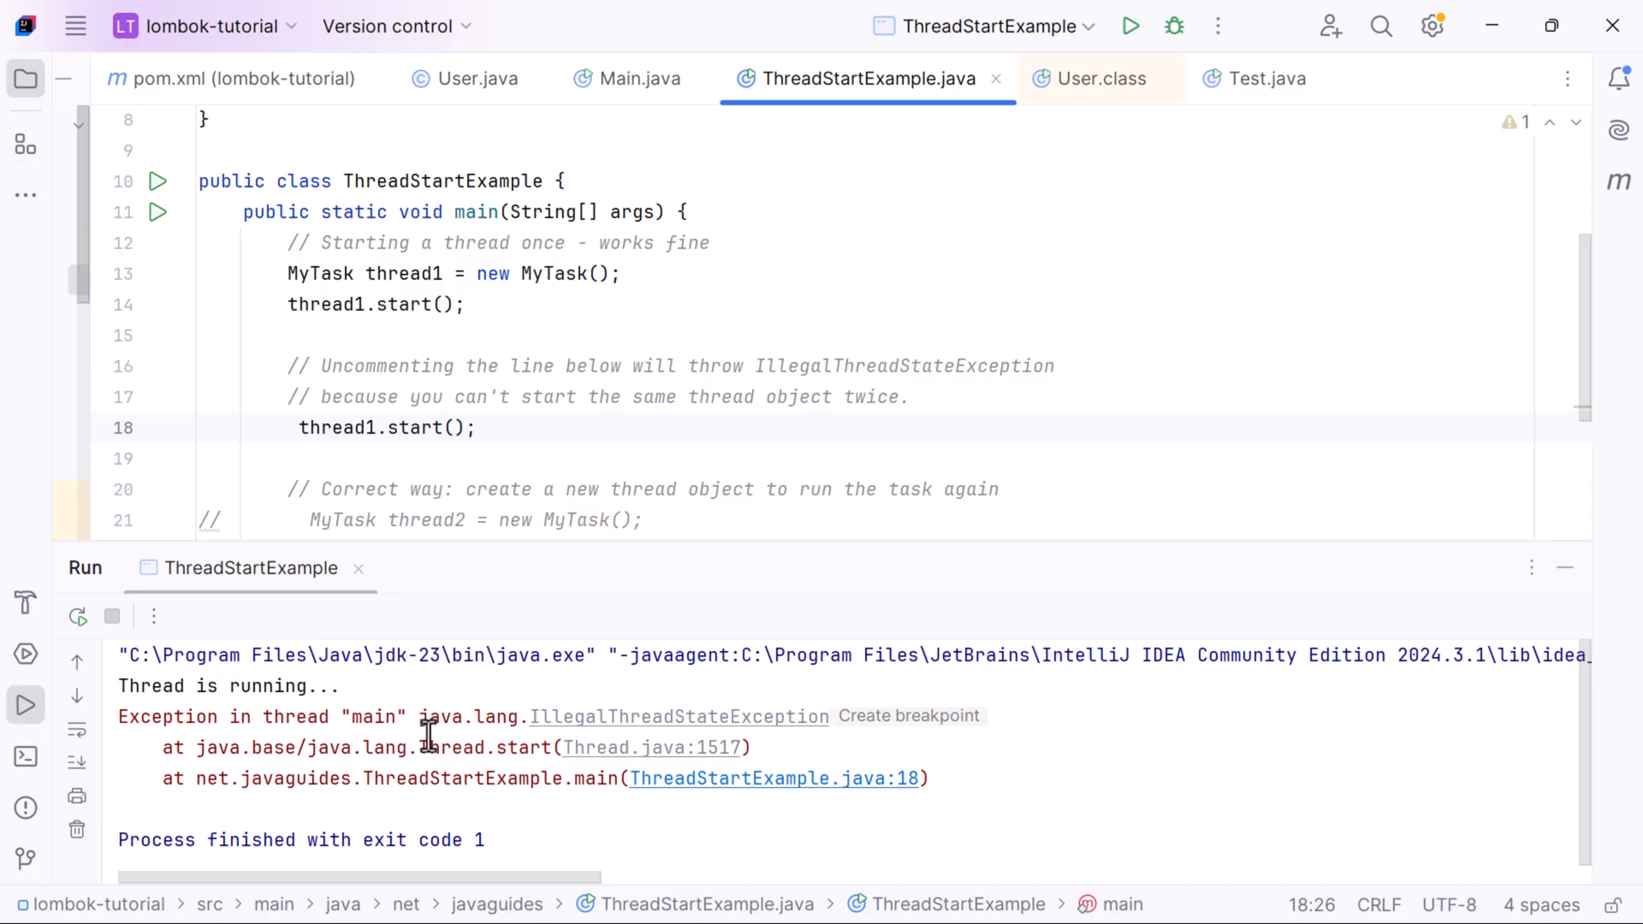
pyautogui.moveTo(565, 751)
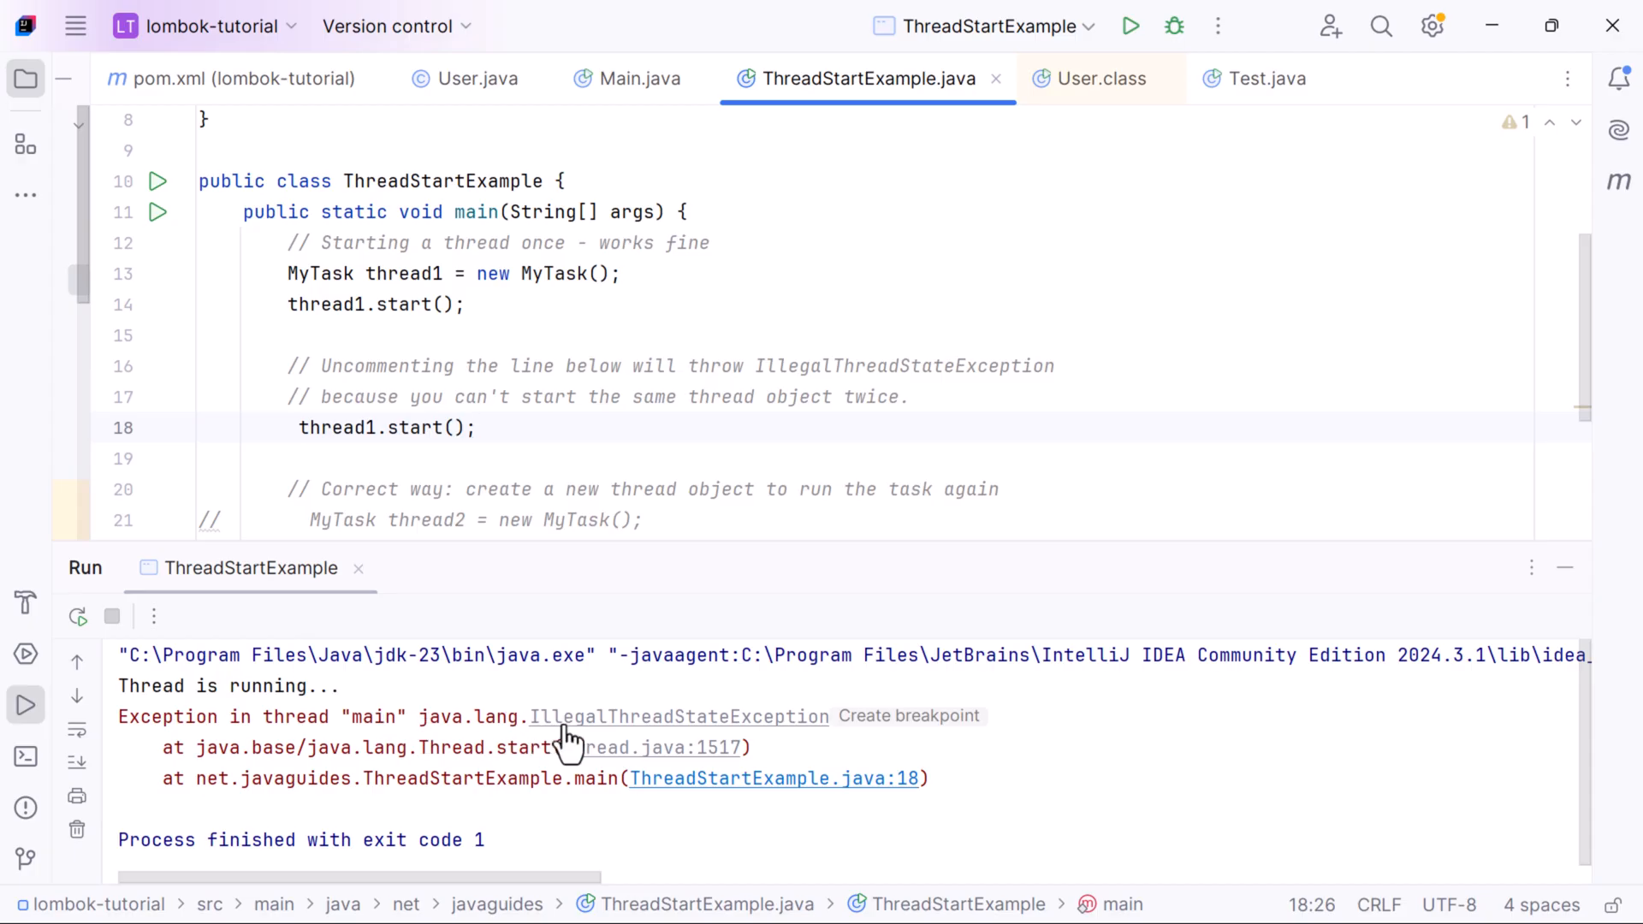
pyautogui.moveTo(415, 365)
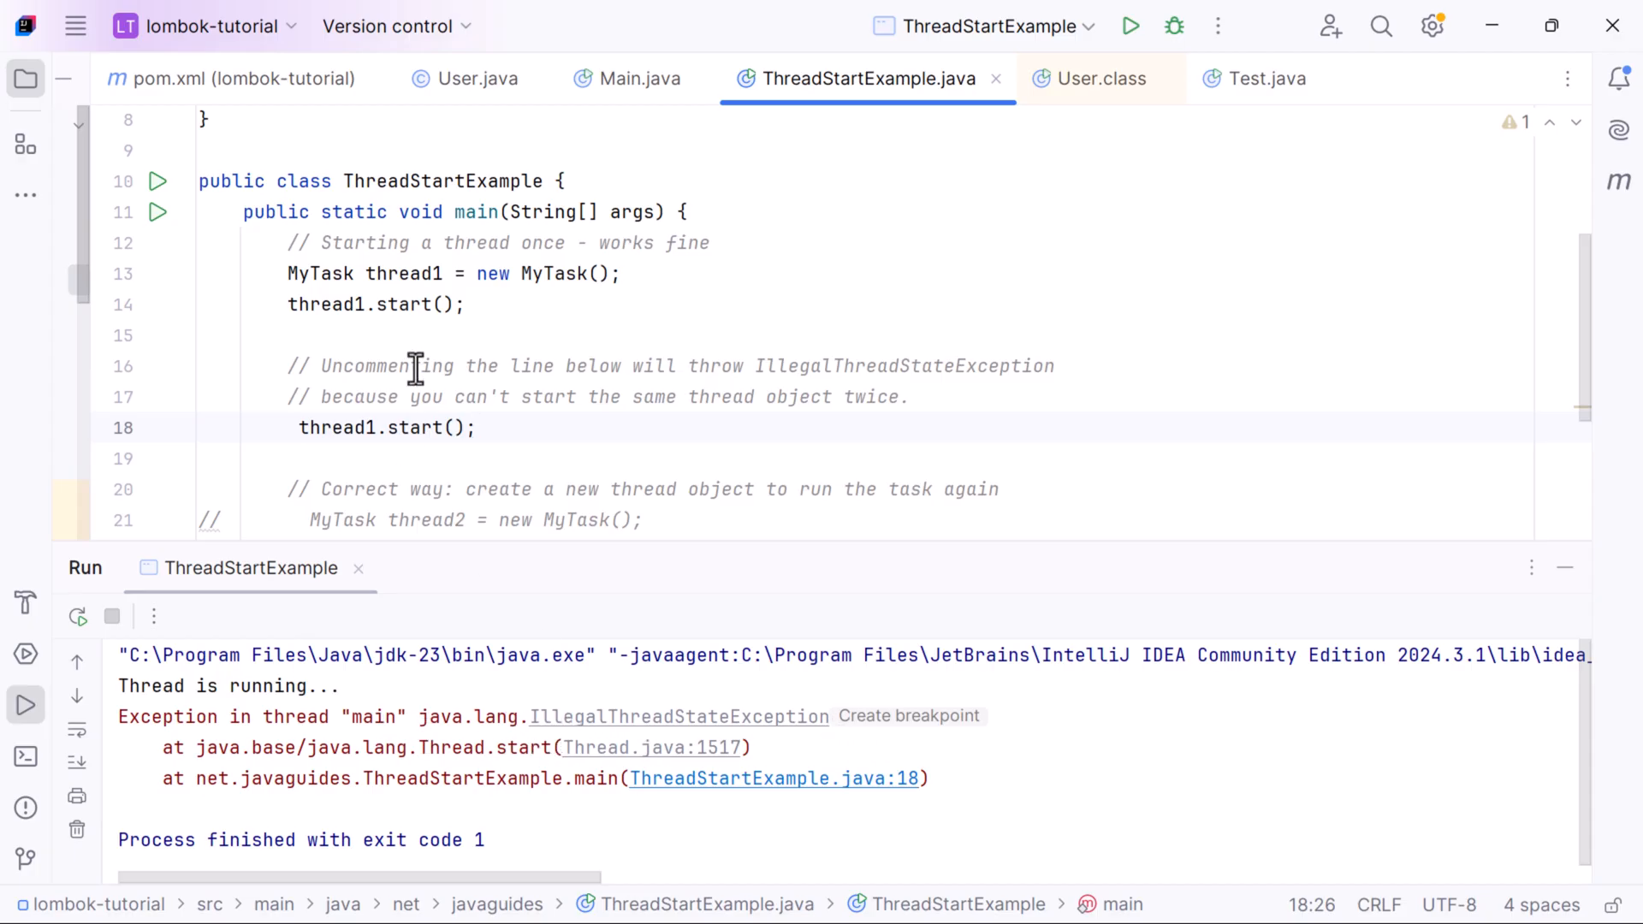
pyautogui.moveTo(417, 746)
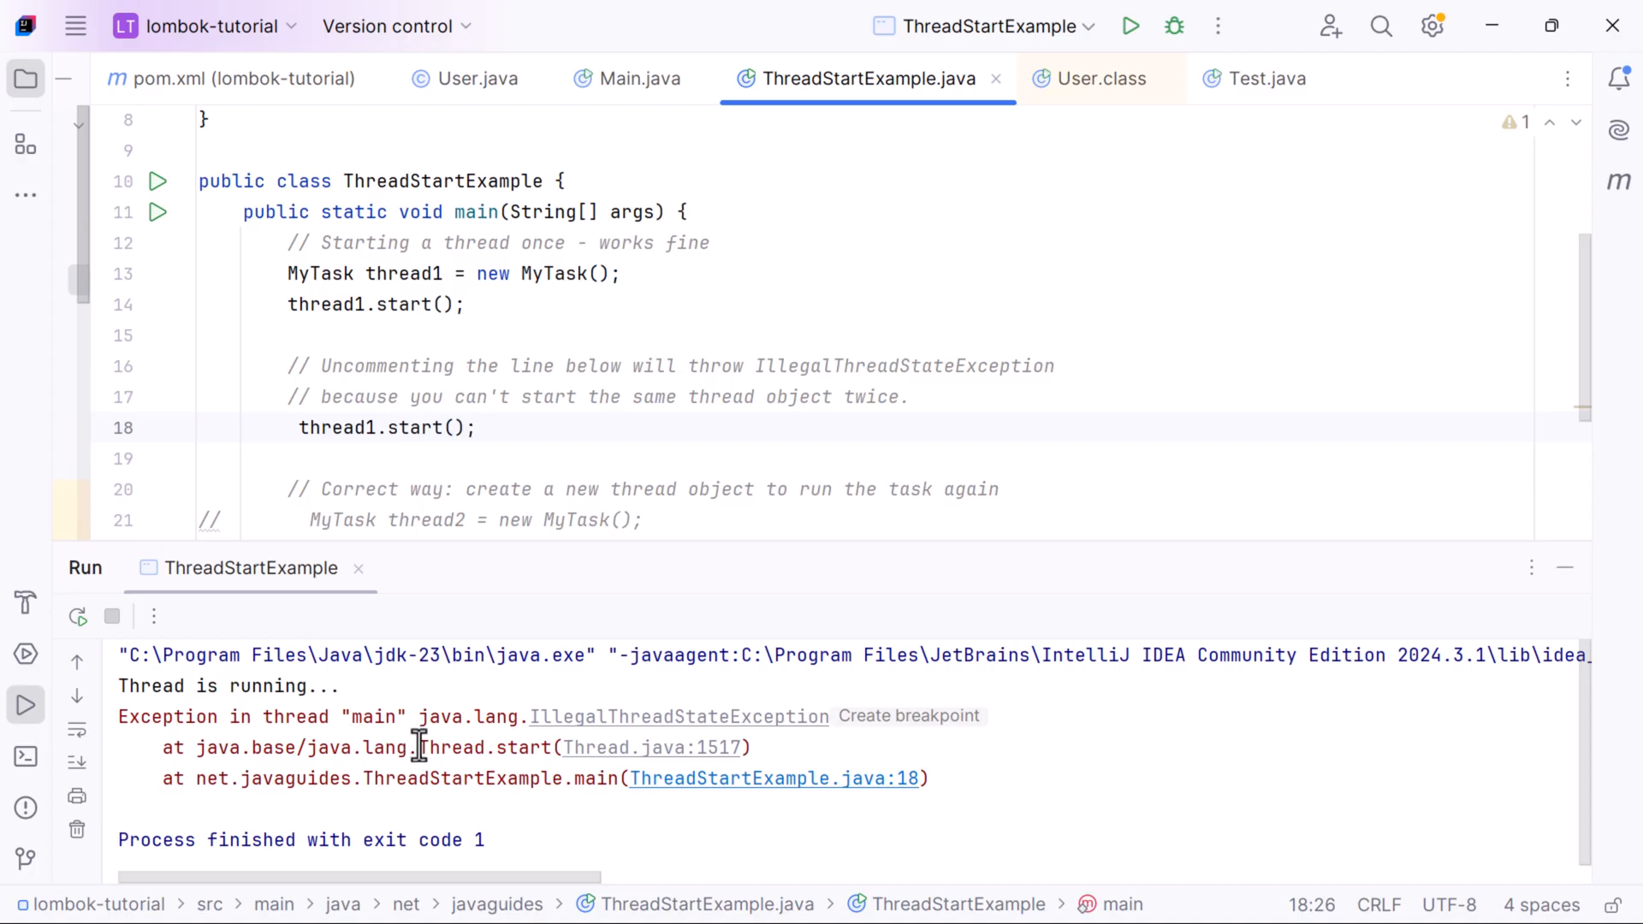
pyautogui.moveTo(483, 724)
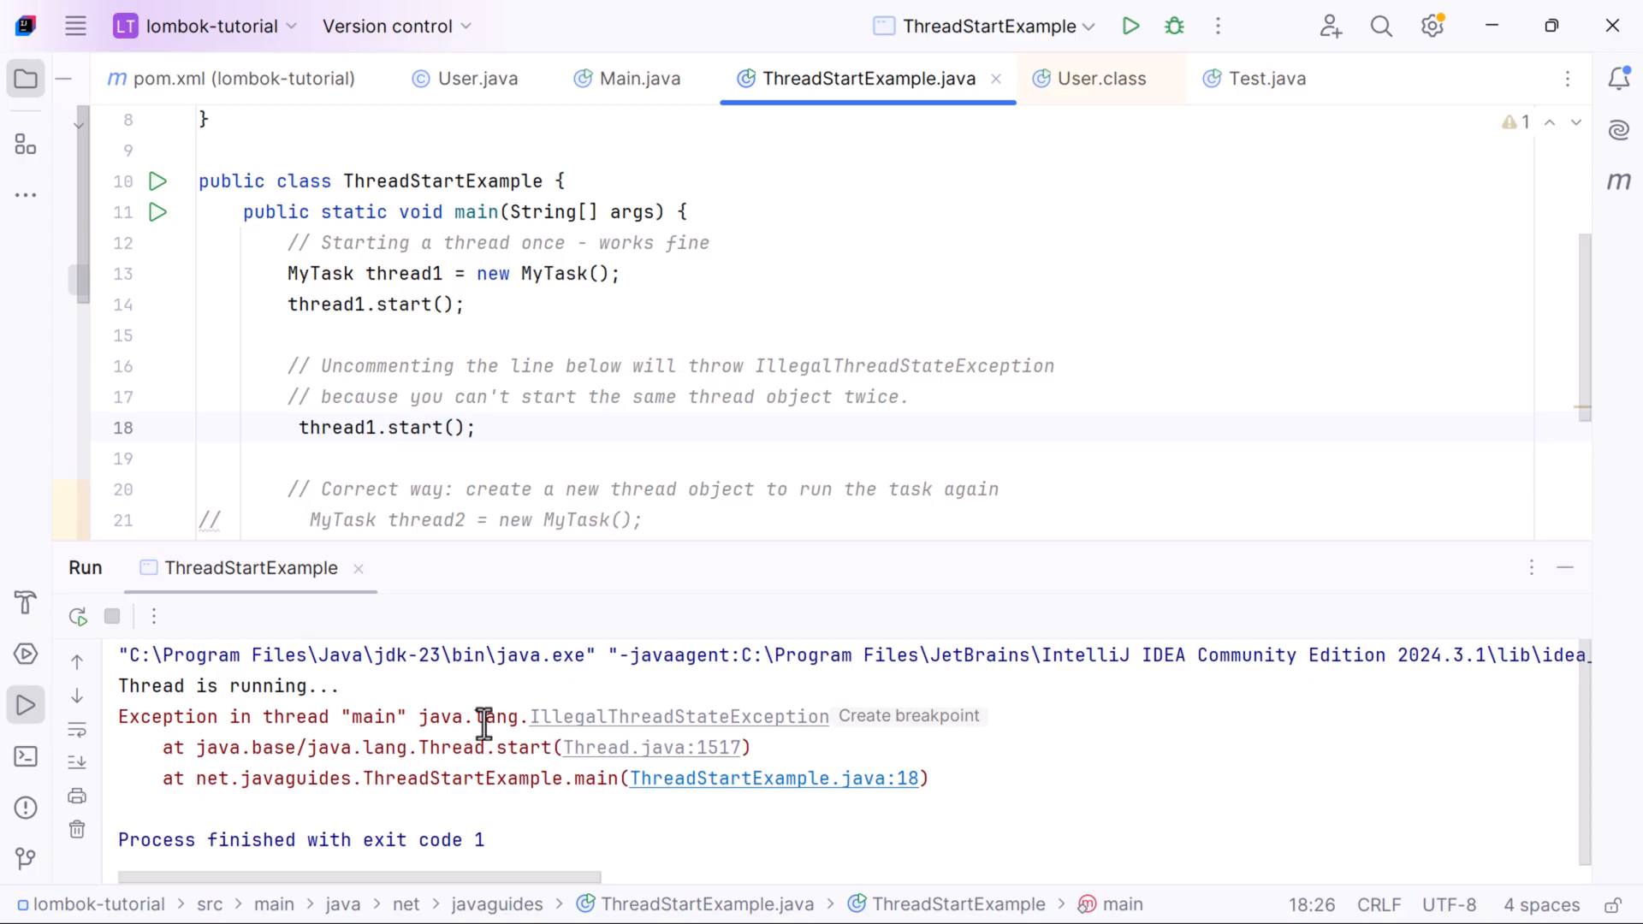
pyautogui.moveTo(465, 722)
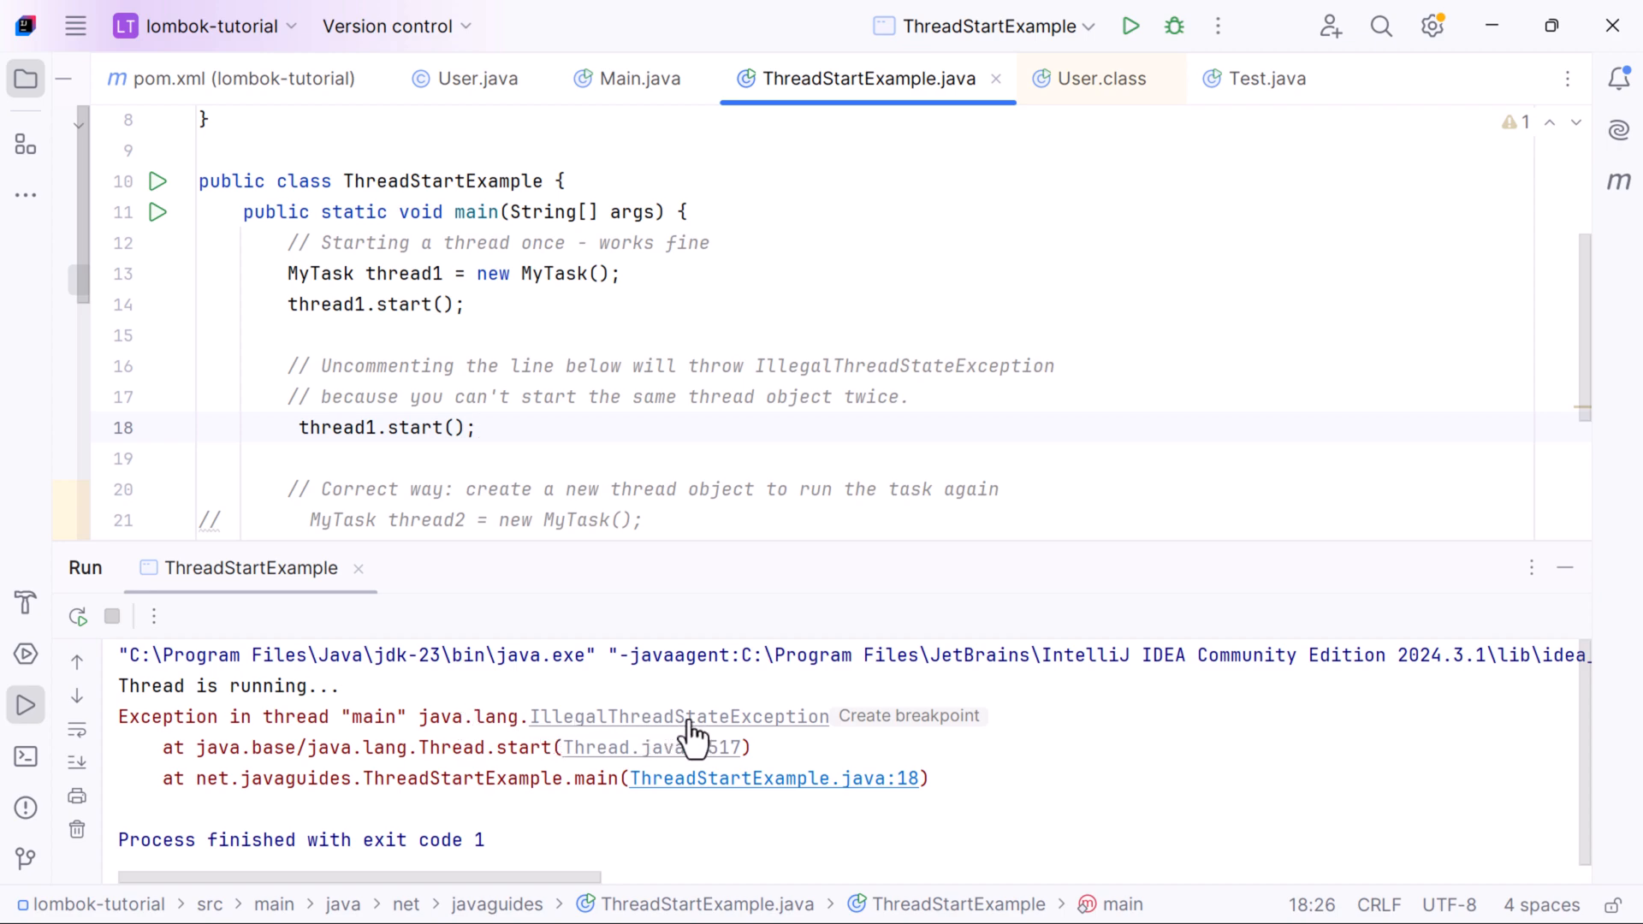
pyautogui.moveTo(847, 746)
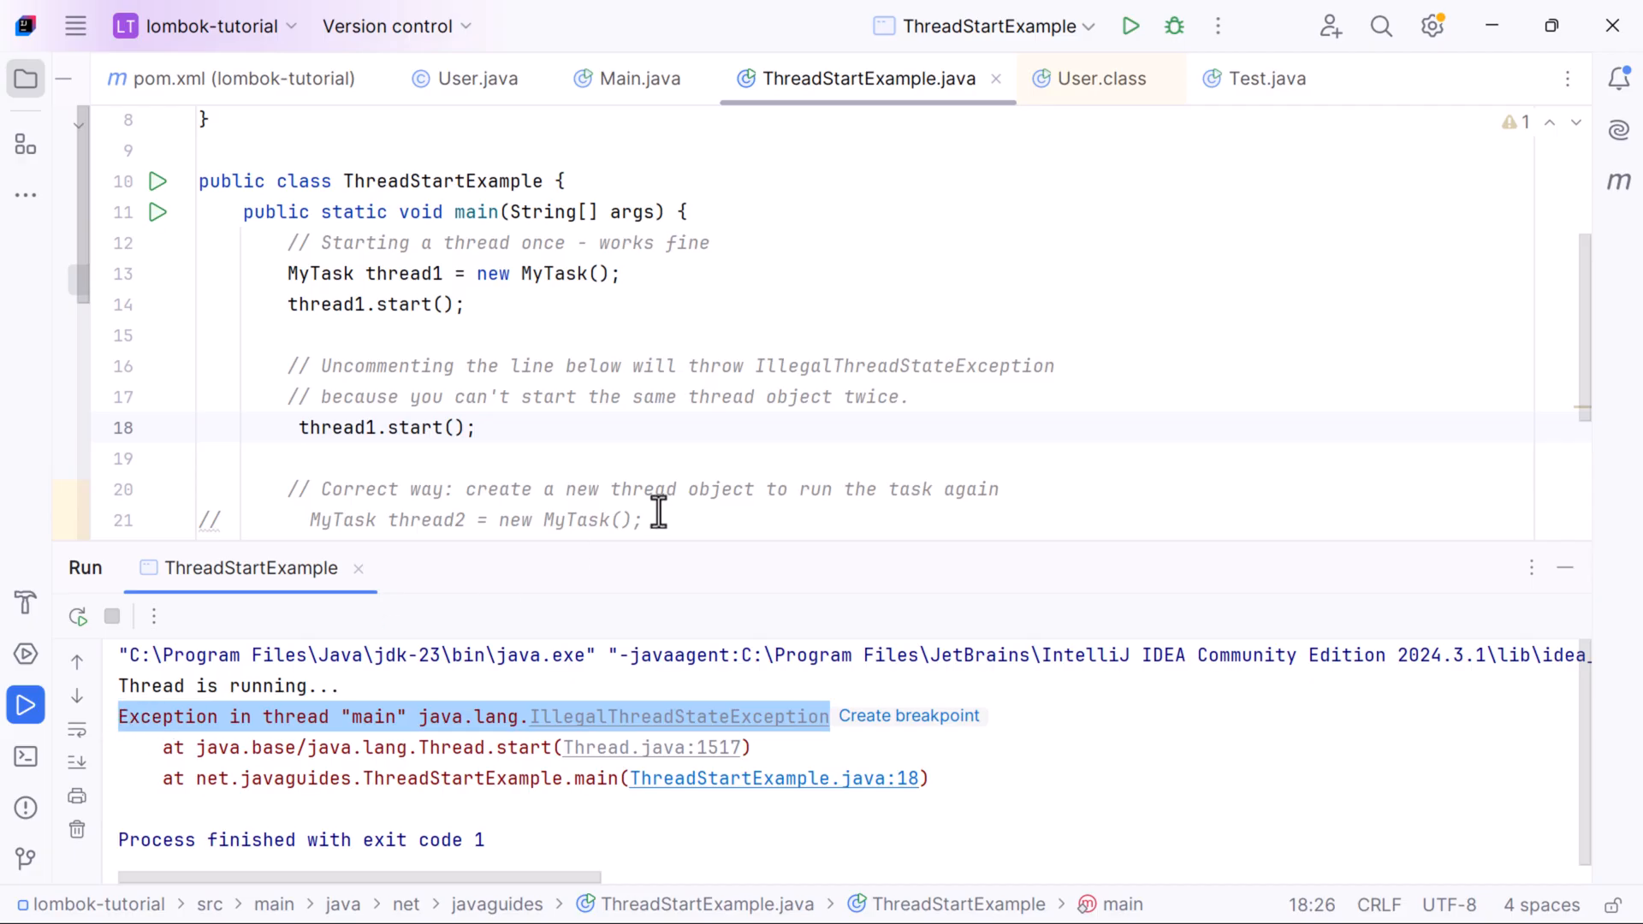
pyautogui.moveTo(660, 455)
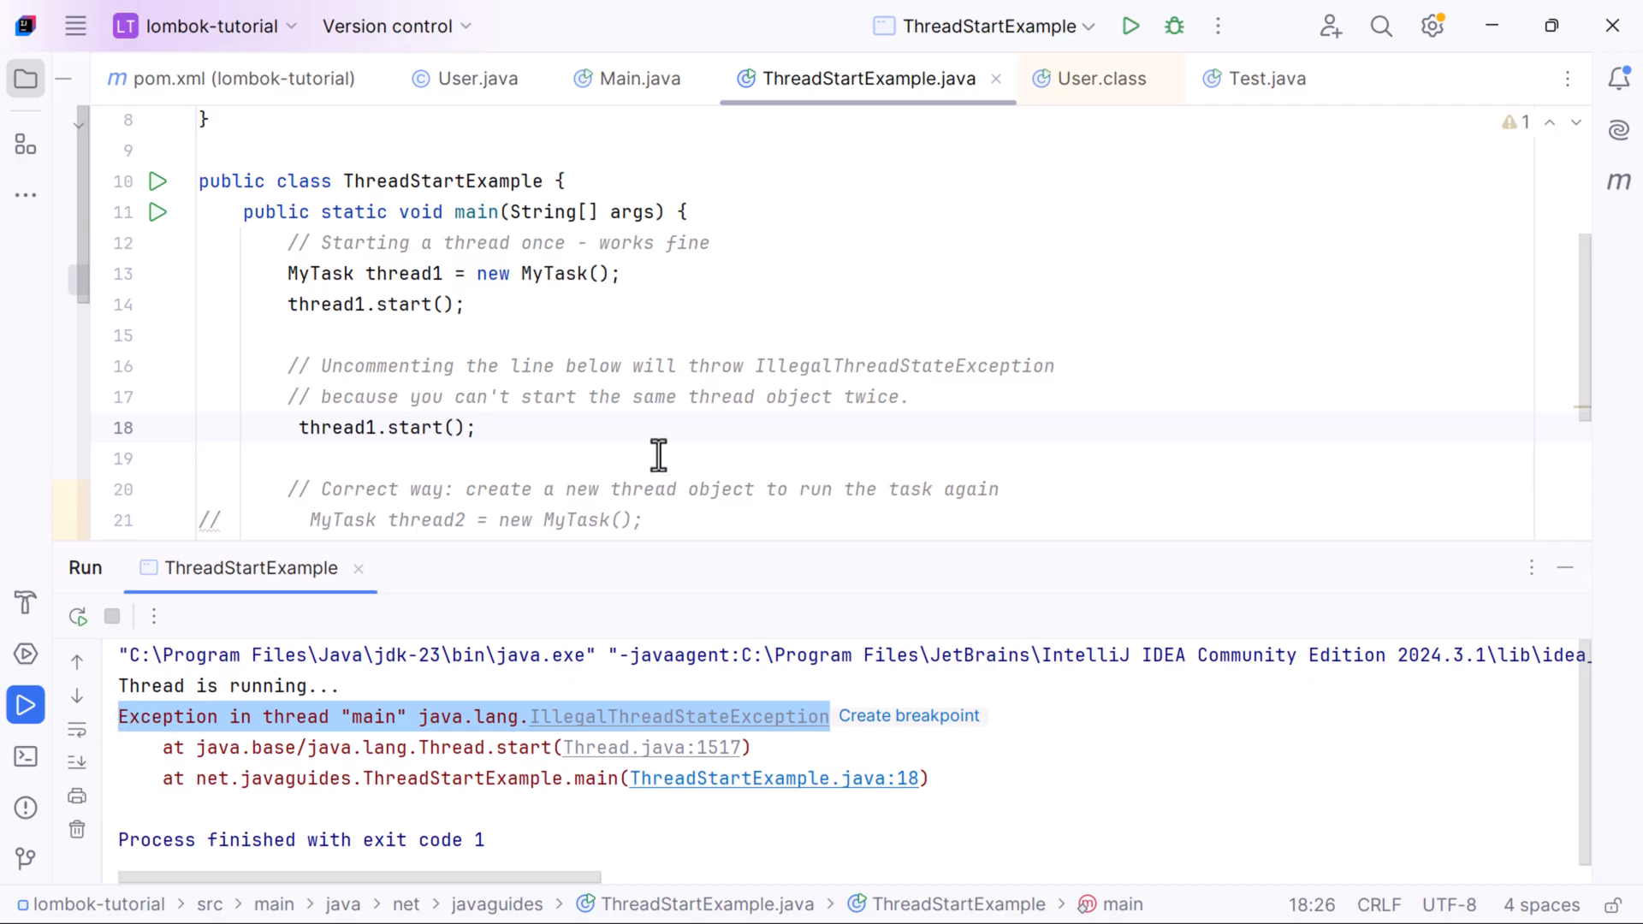
pyautogui.moveTo(654, 435)
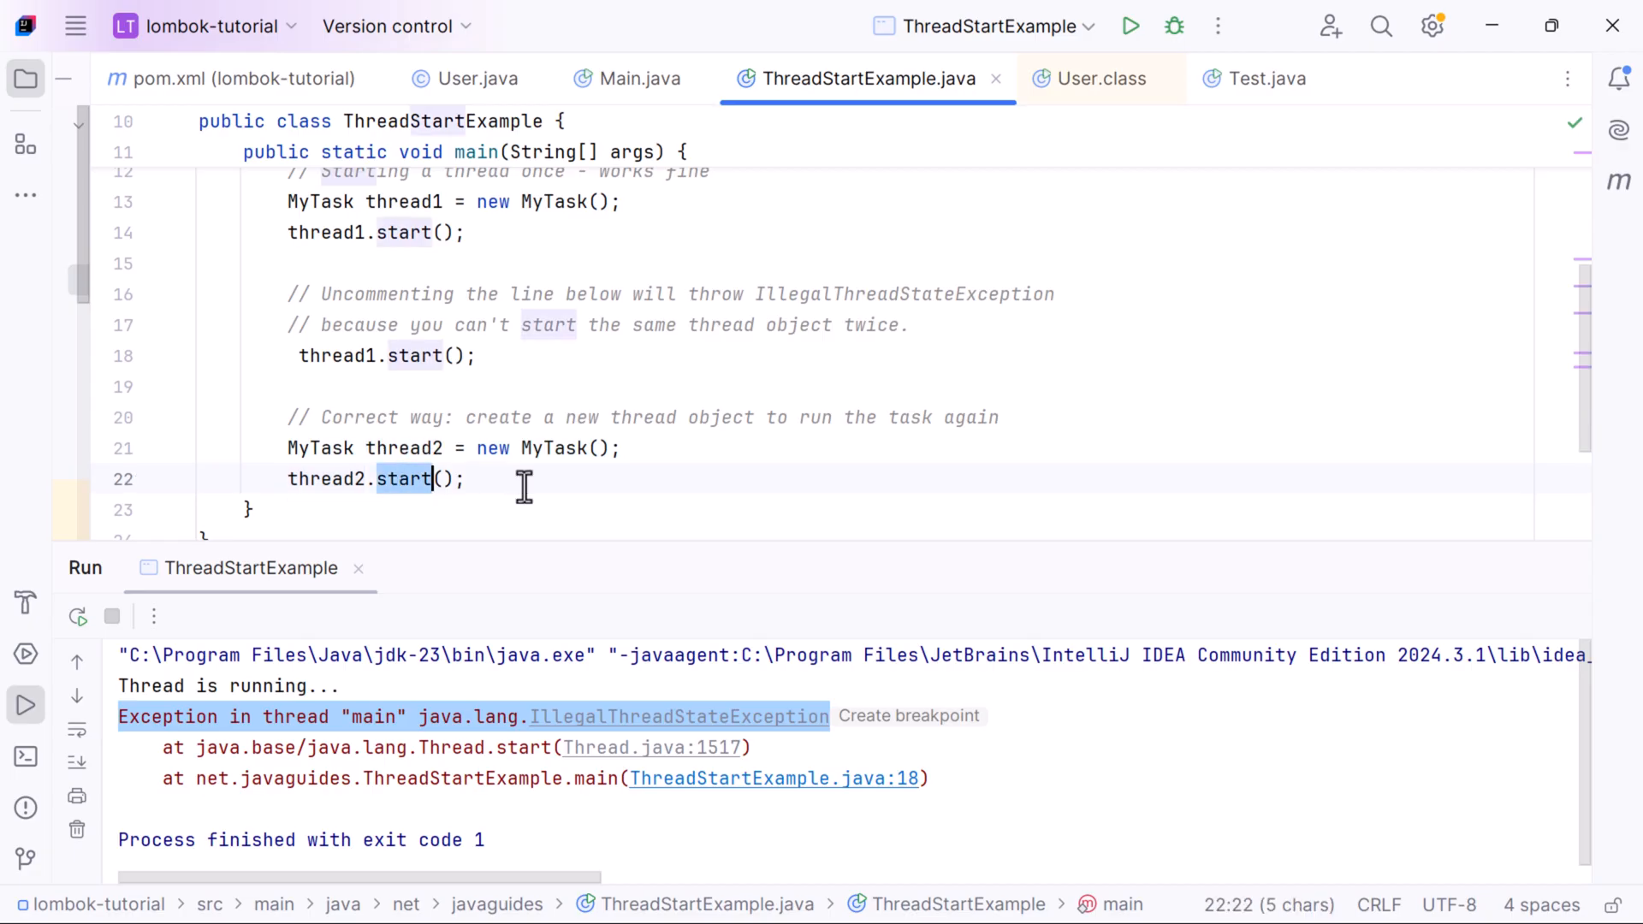
pyautogui.moveTo(271, 356)
pyautogui.write('//  ')
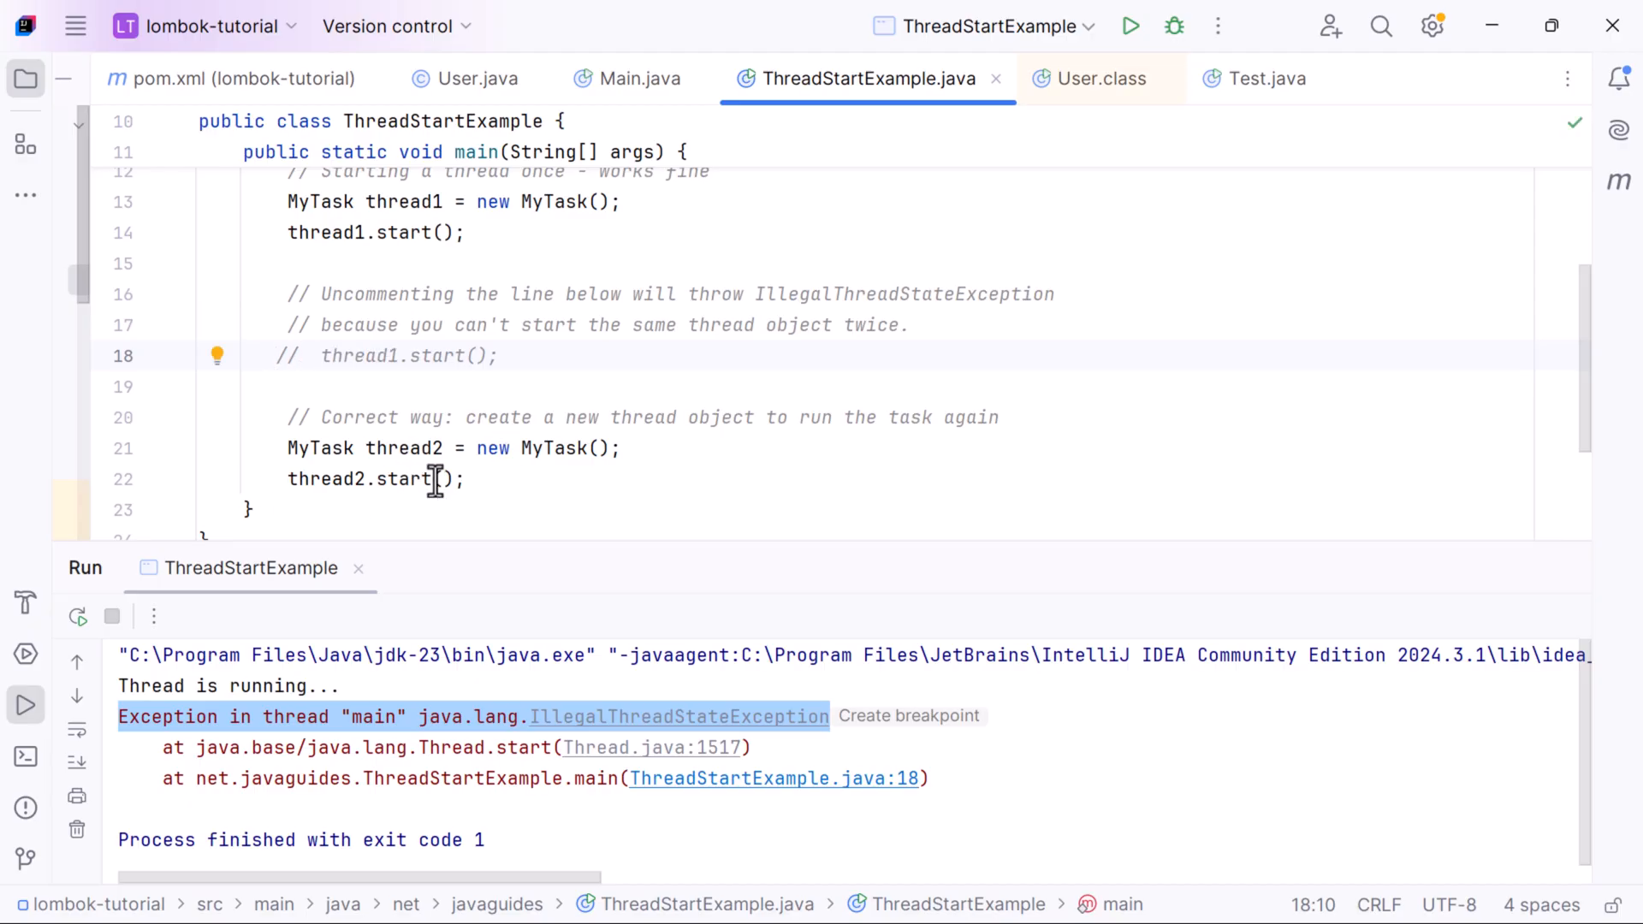
pyautogui.moveTo(453, 385)
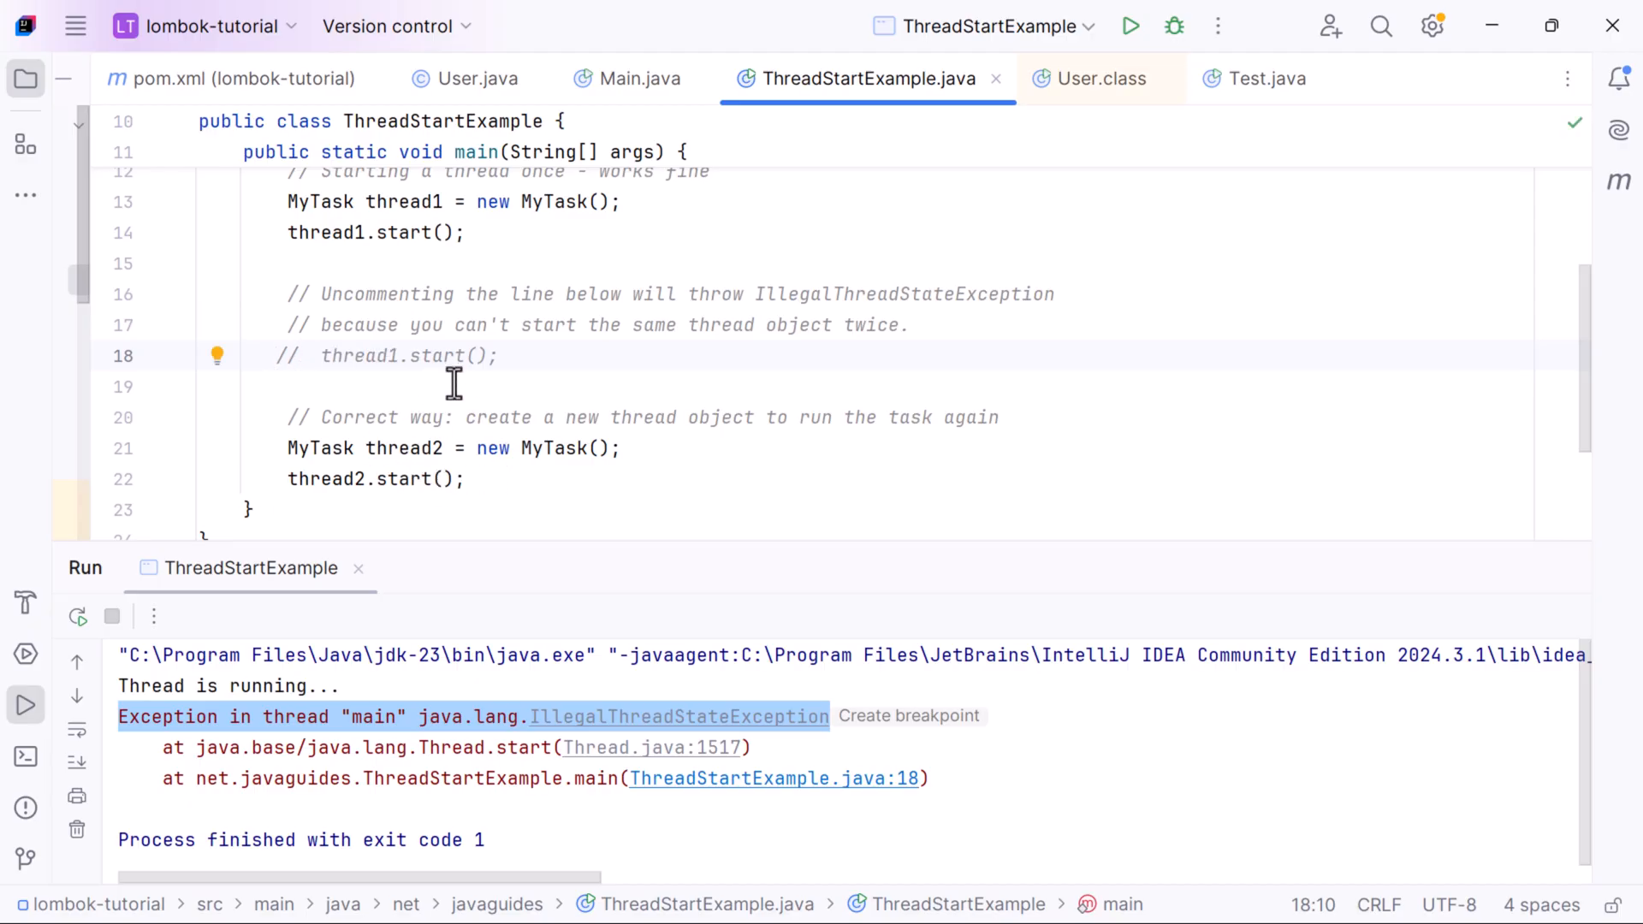
# - Select the thread2 creation and start lines to enable them while thread1.start() stays commented out
pyautogui.moveTo(287, 446); pyautogui.dragTo(466, 478)
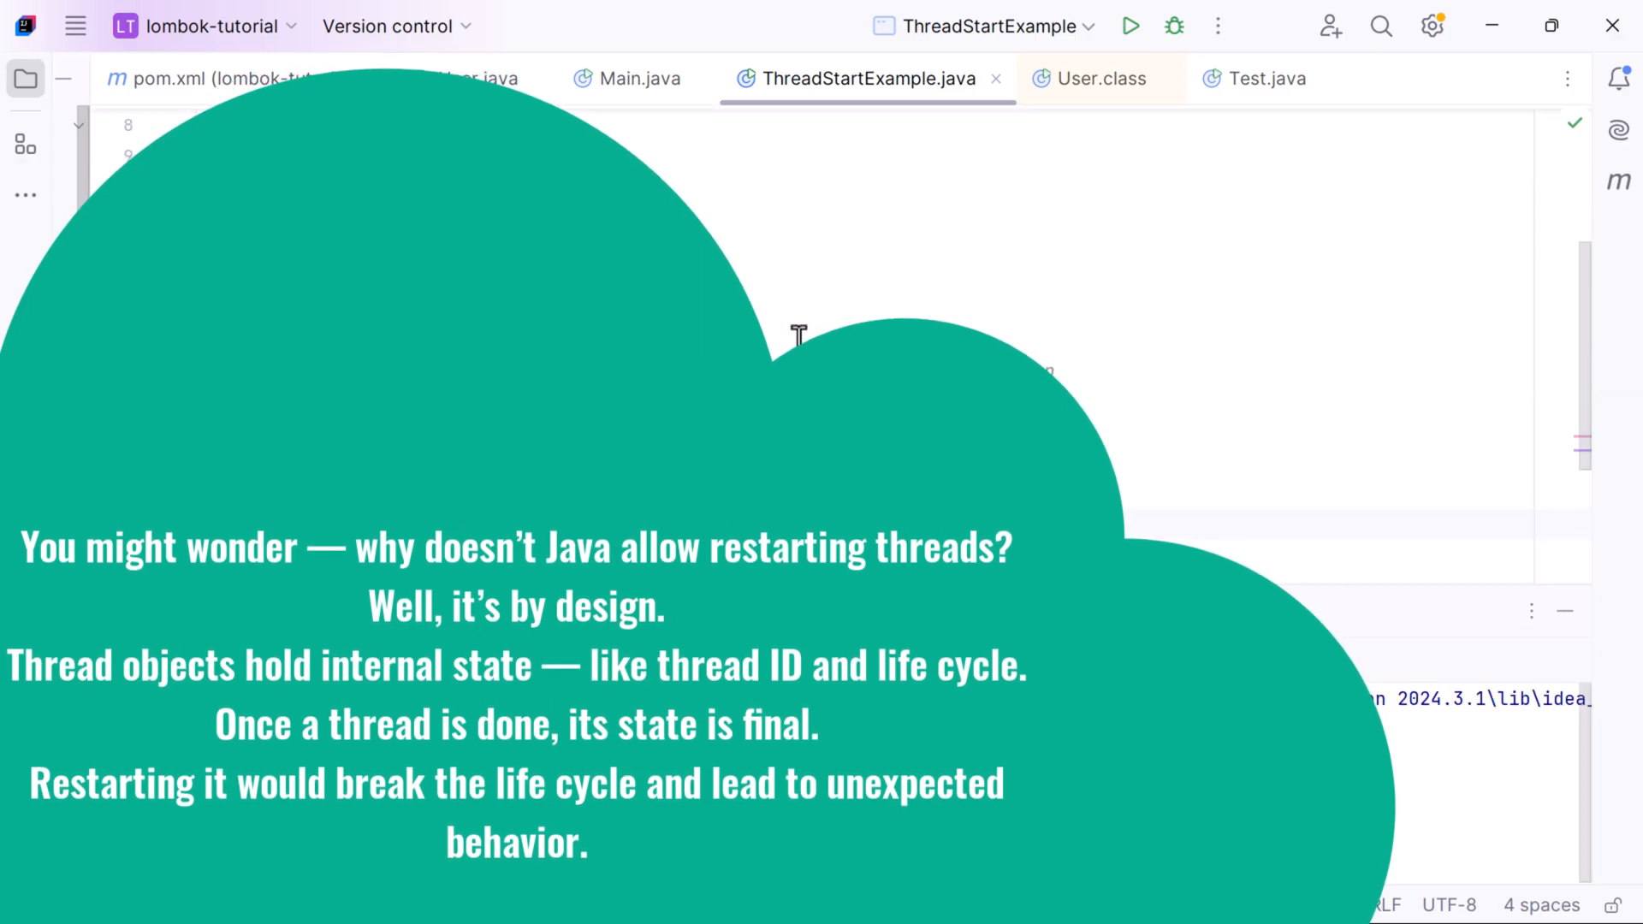
pyautogui.click(1130, 26)
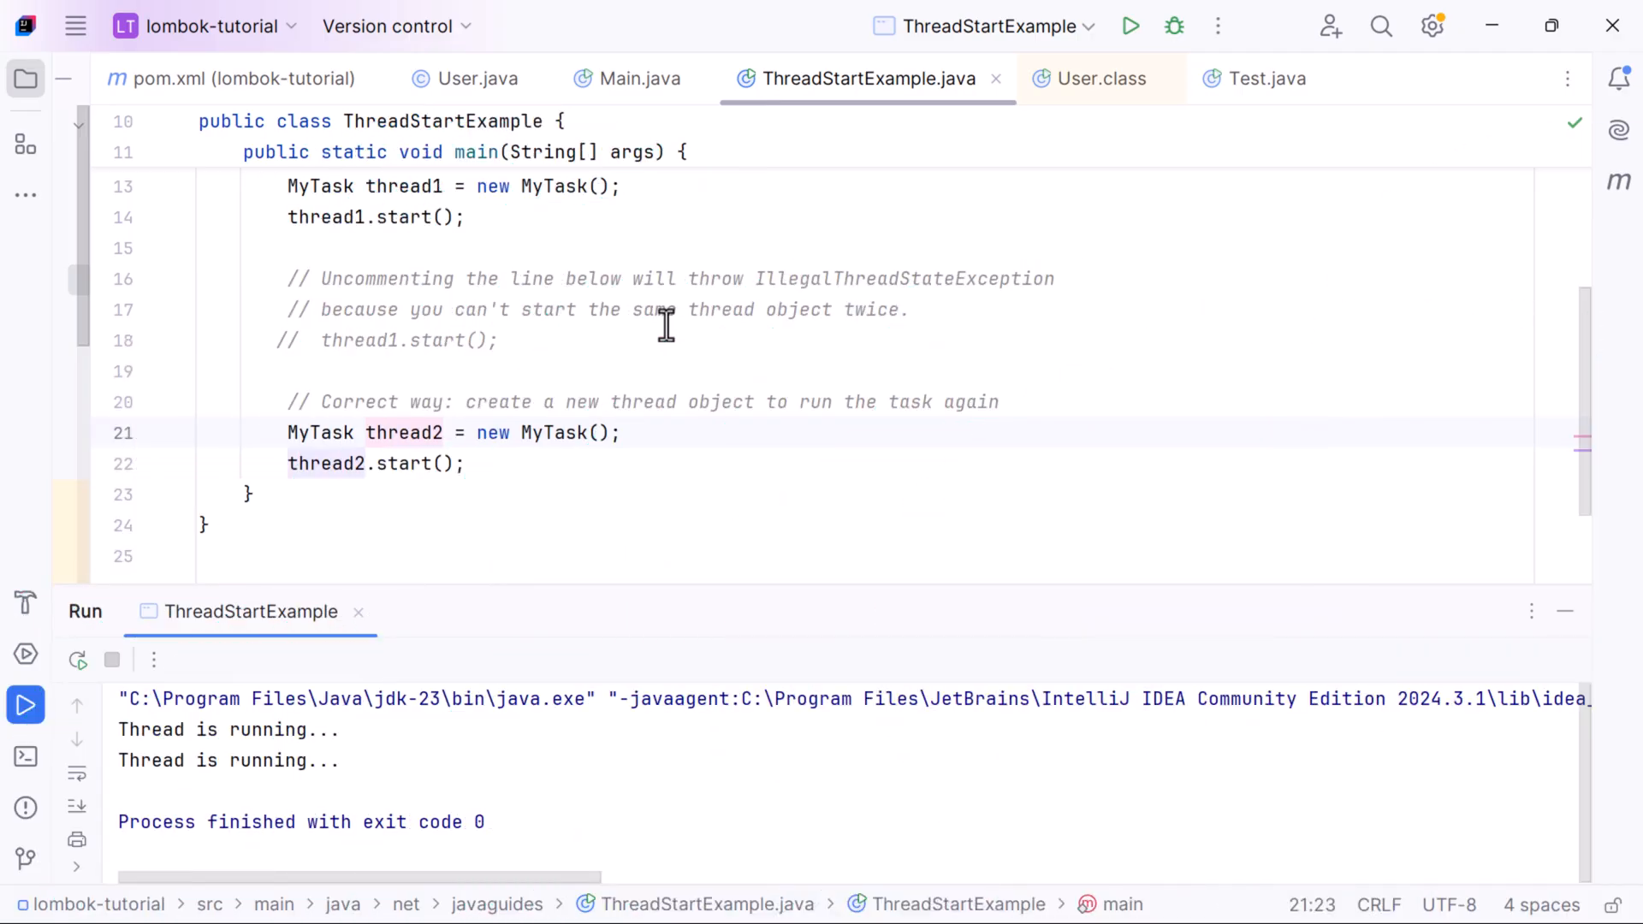
pyautogui.moveTo(489, 236)
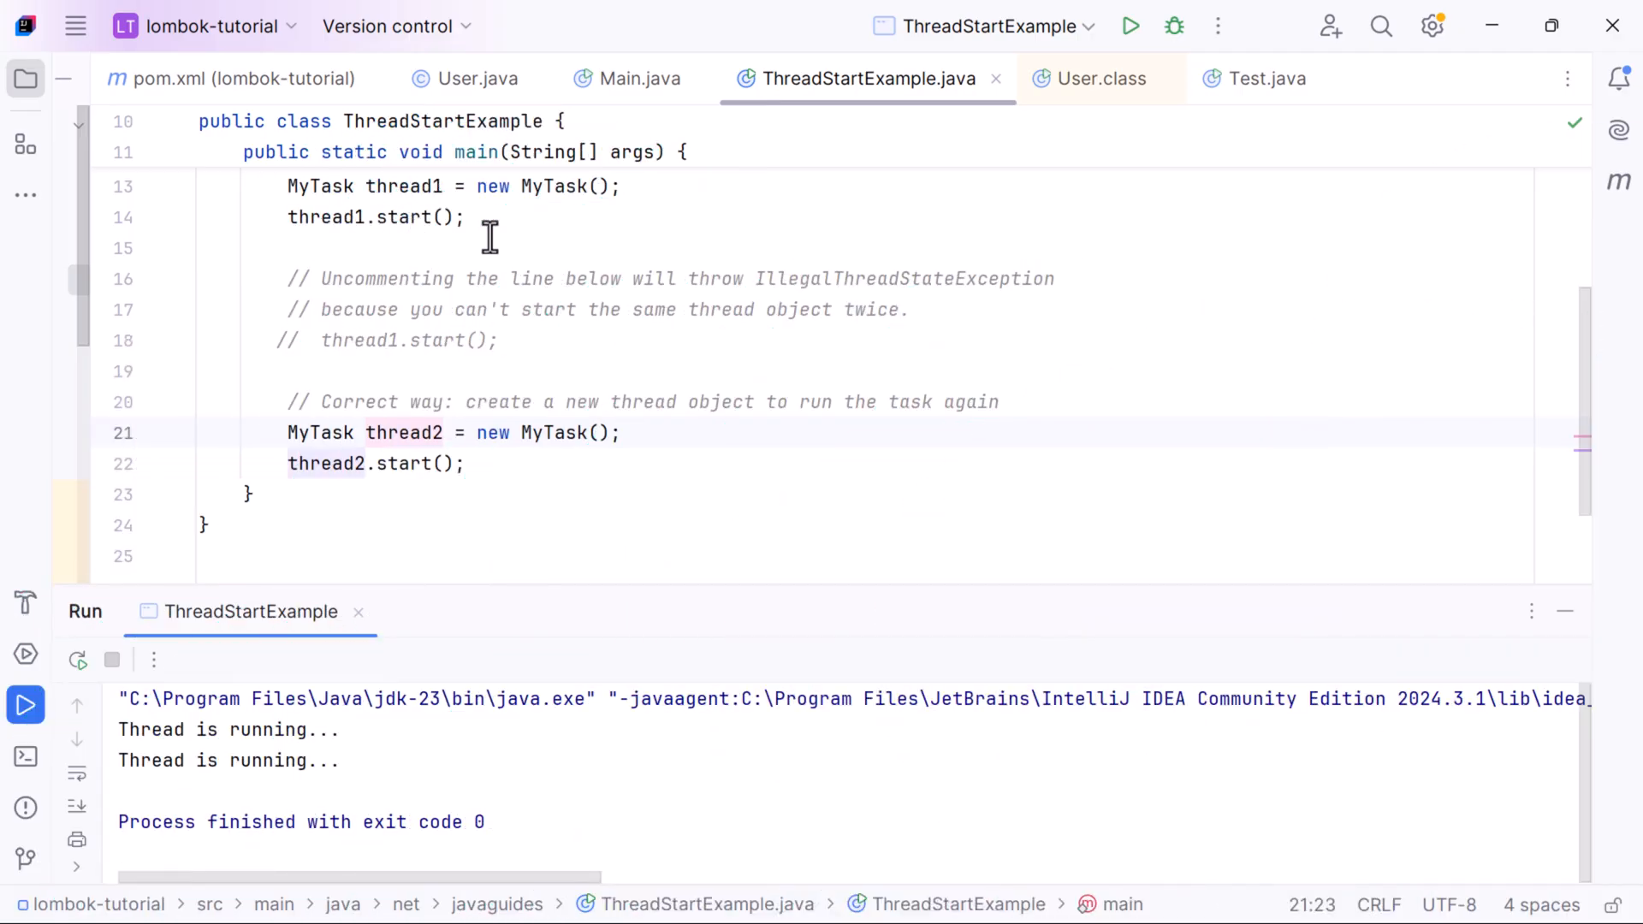
# - Highlight the IllegalThreadStateException name and the thread2 lines to point them out after the clean run
pyautogui.click(332, 340)
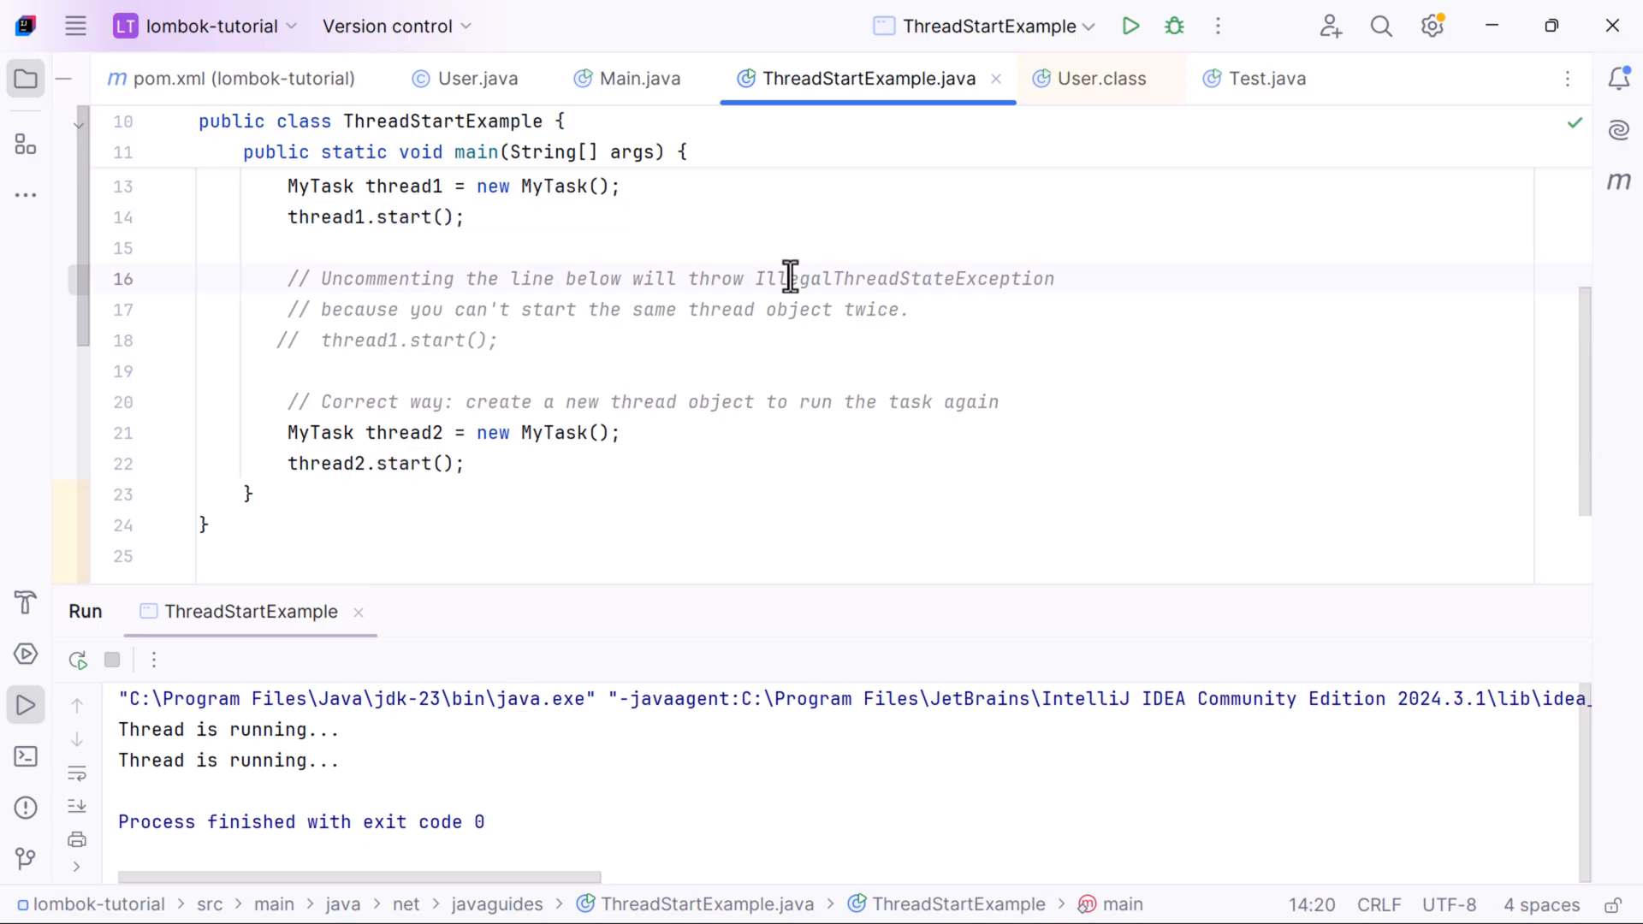
pyautogui.doubleClick(900, 277)
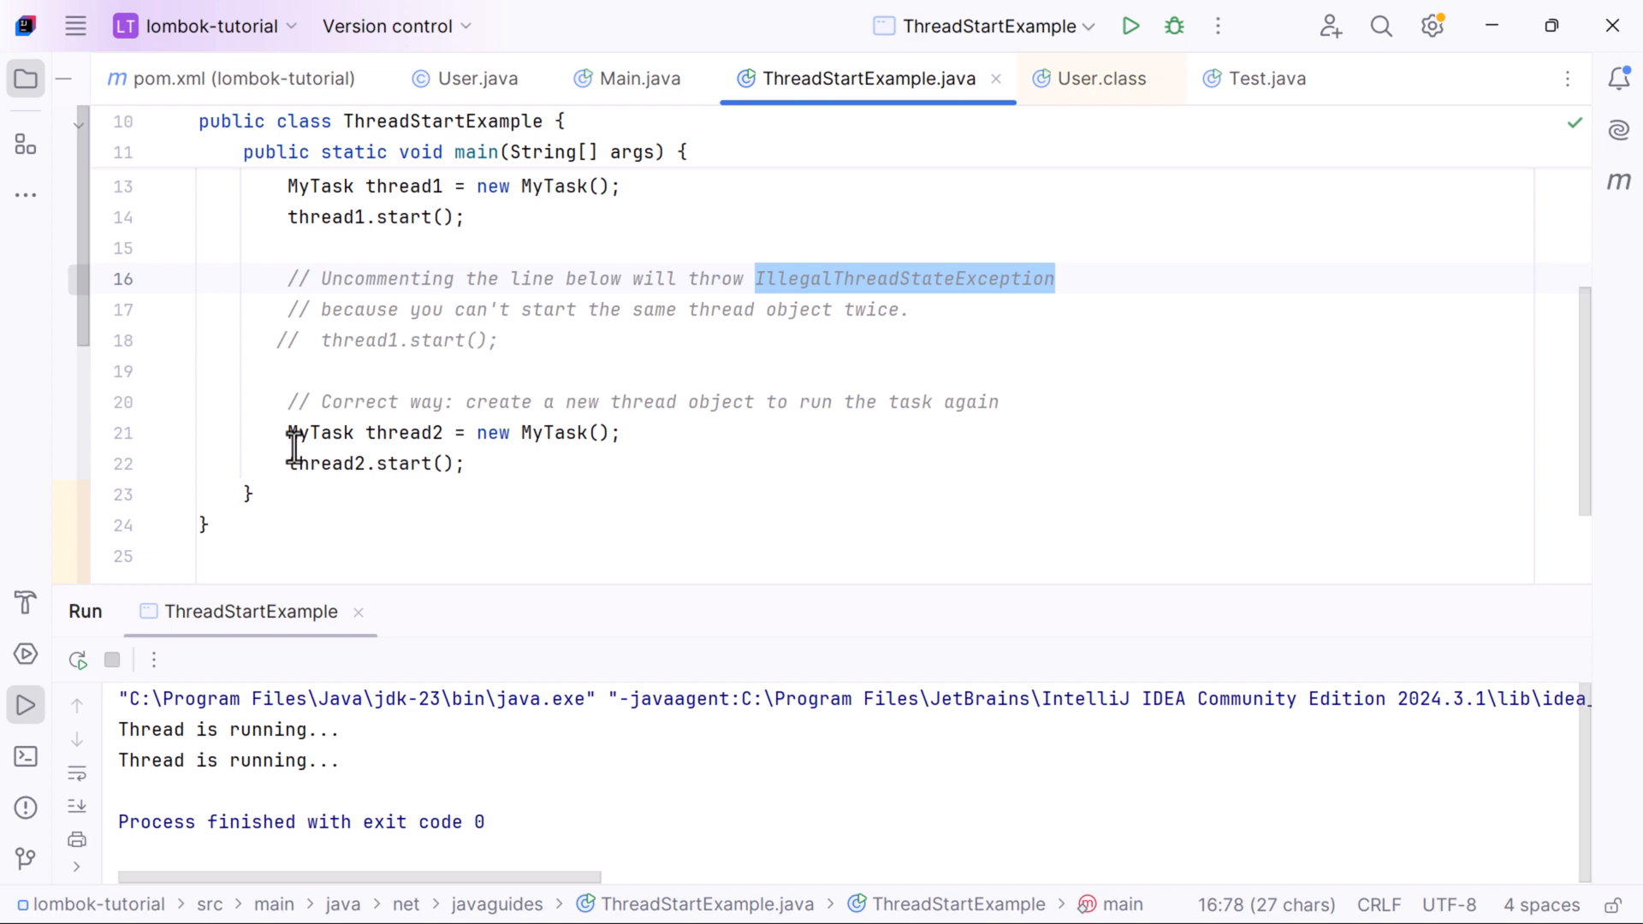
pyautogui.moveTo(288, 432); pyautogui.dragTo(466, 464)
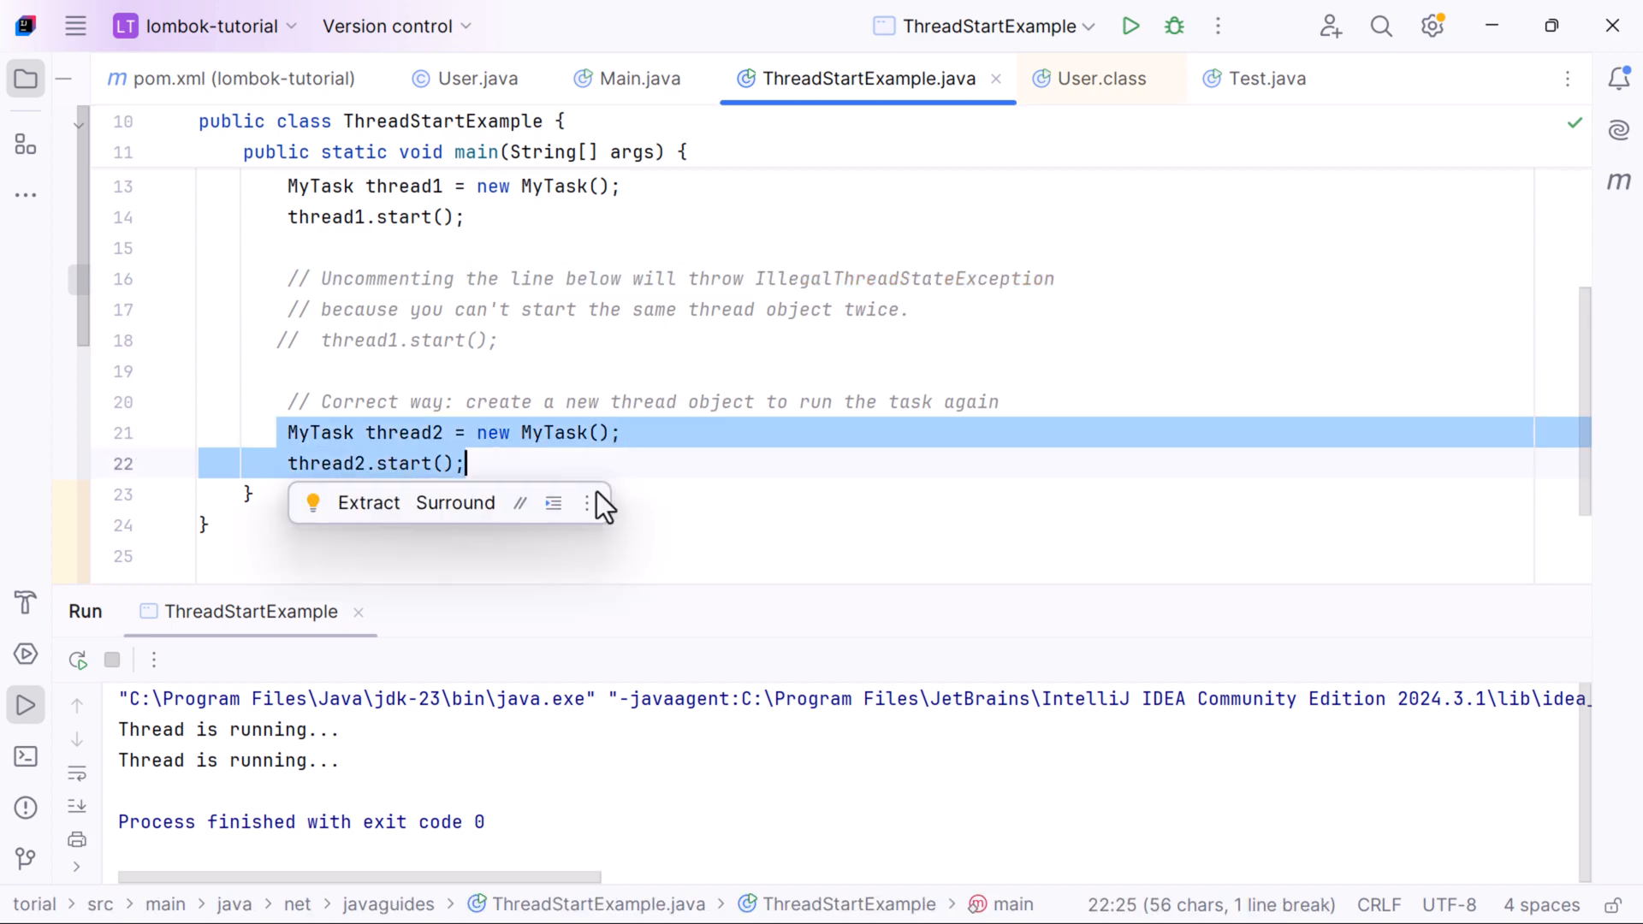
pyautogui.click(646, 462)
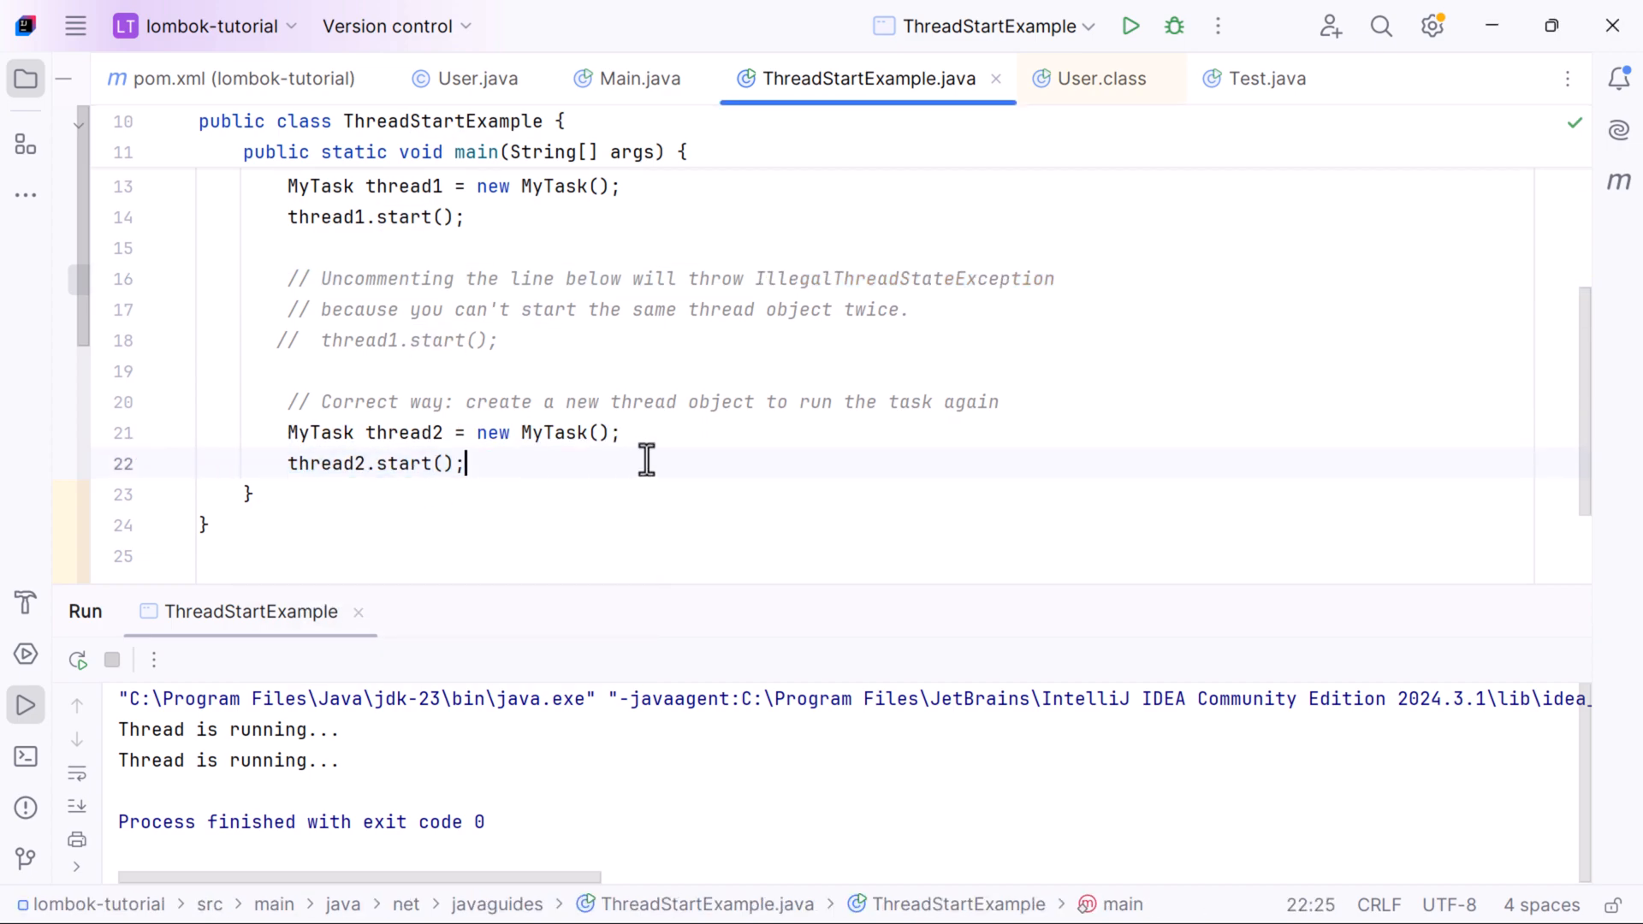
pyautogui.moveTo(1191, 474)
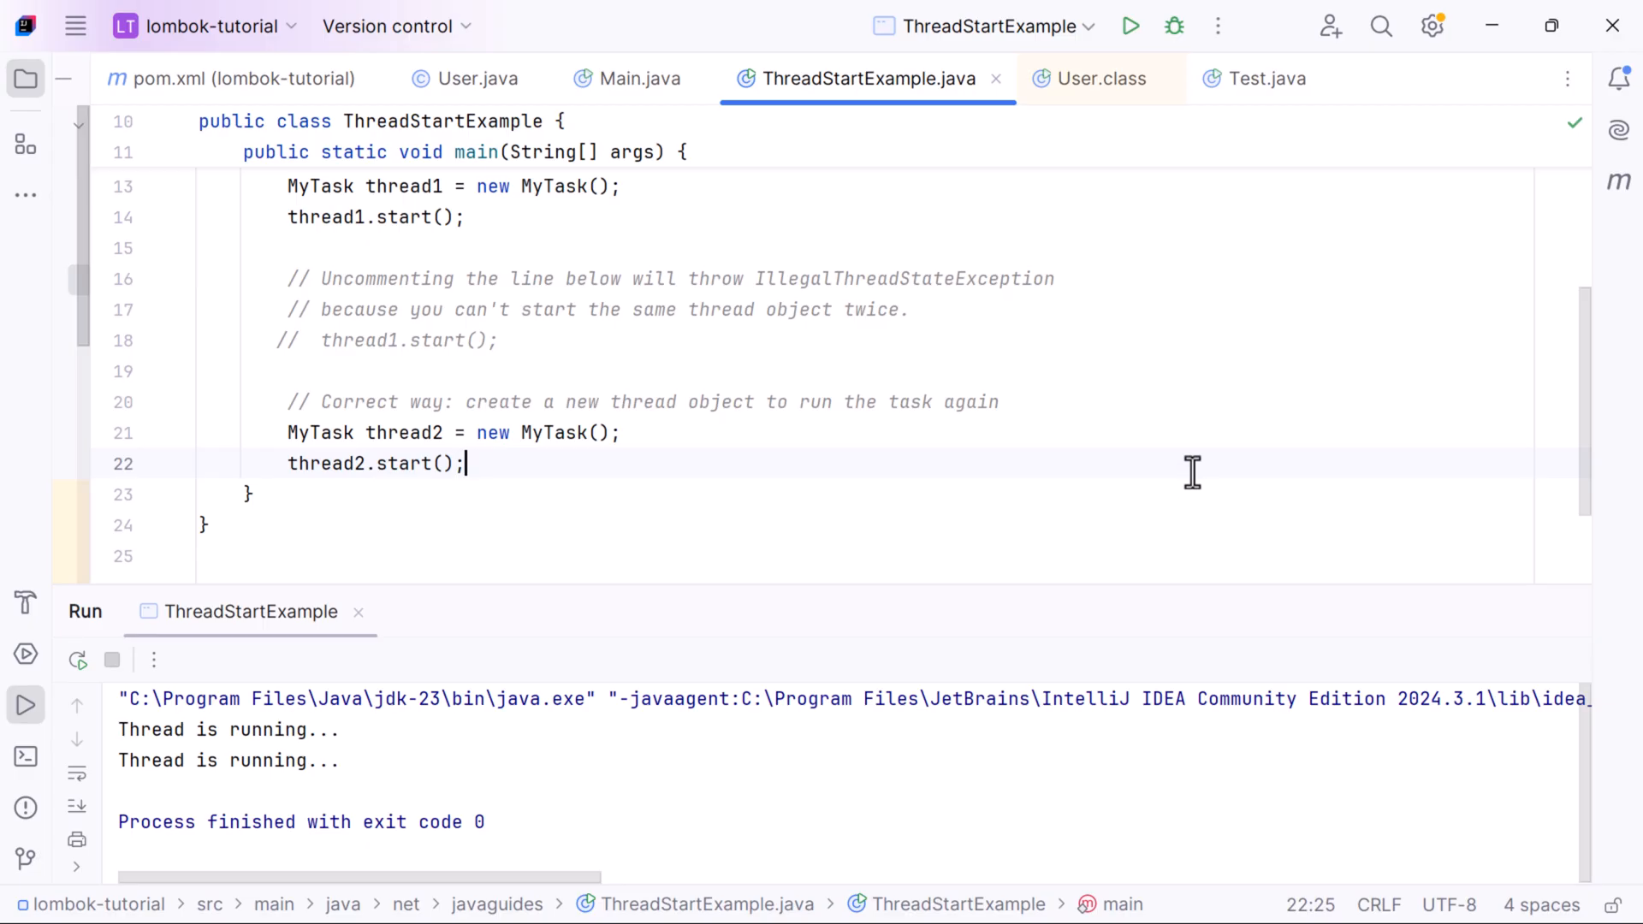